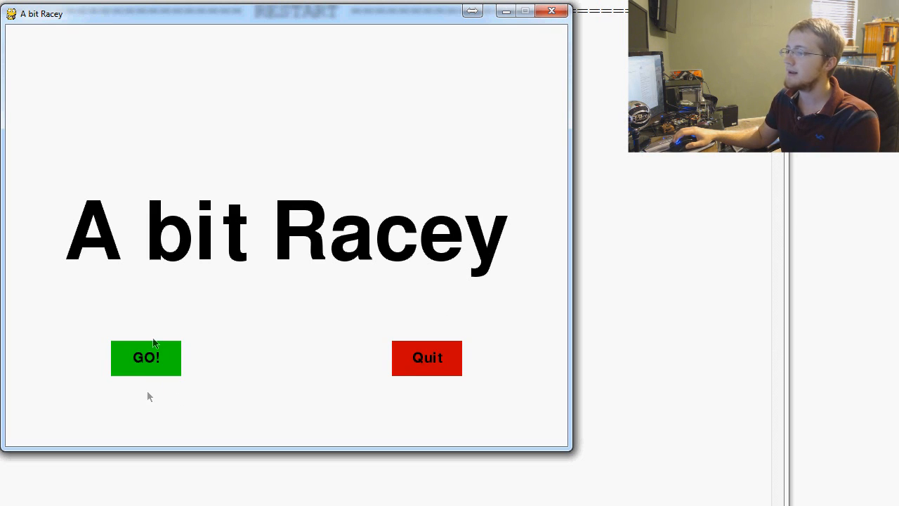
mouse_move(158, 353)
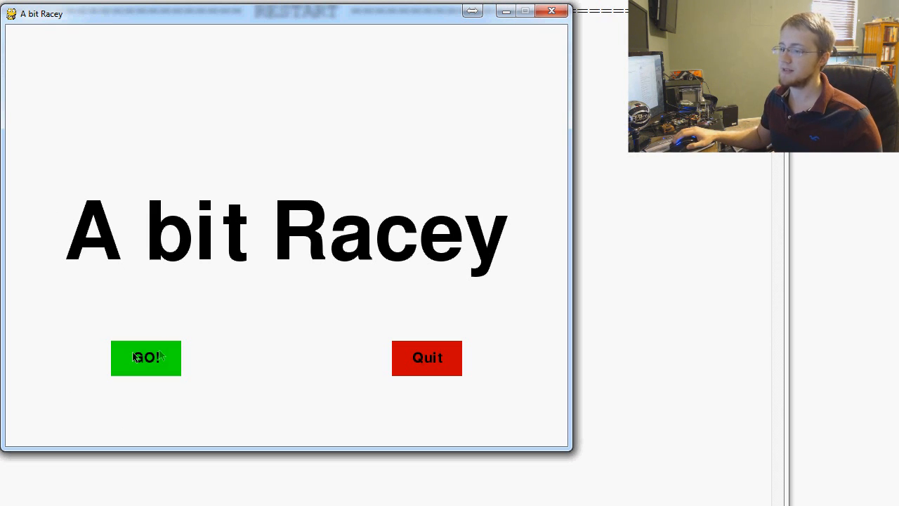
mouse_move(136, 387)
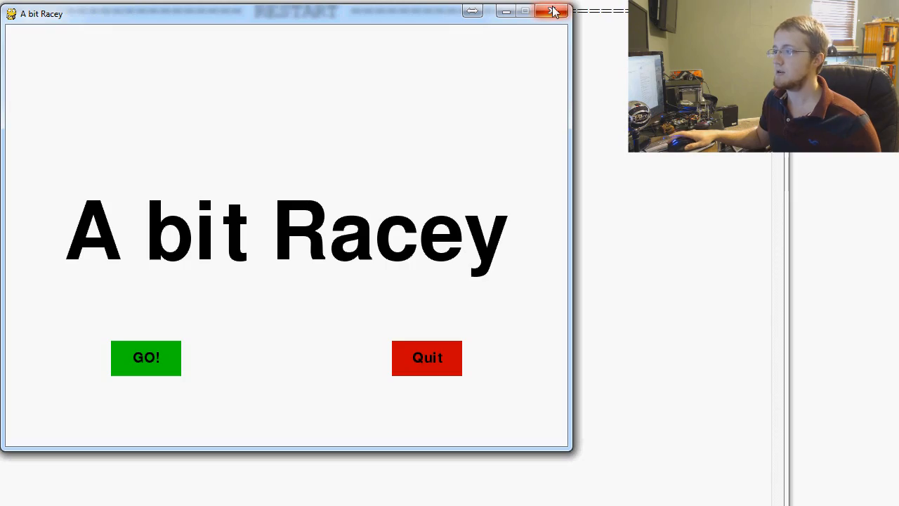
Close the game and add click = pygame.mouse.get_pressed() under the mouse line in button()
left_click(554, 12)
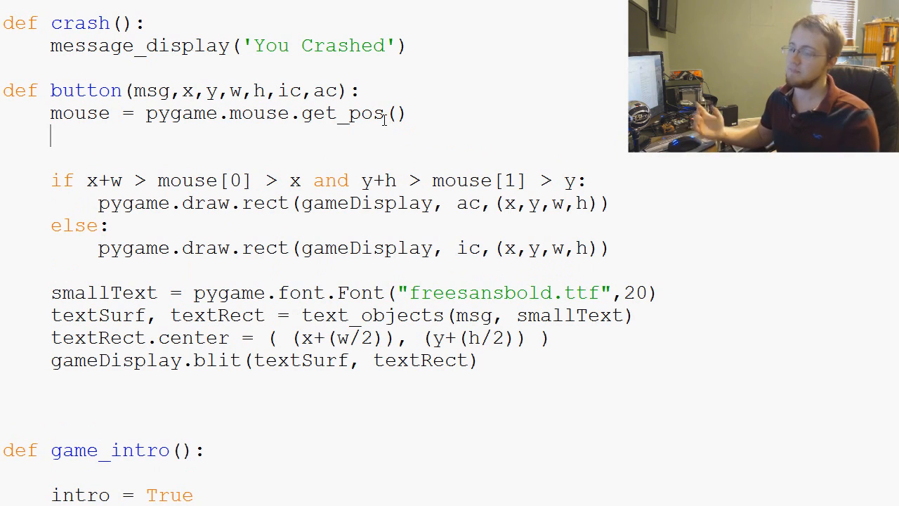
type("click")
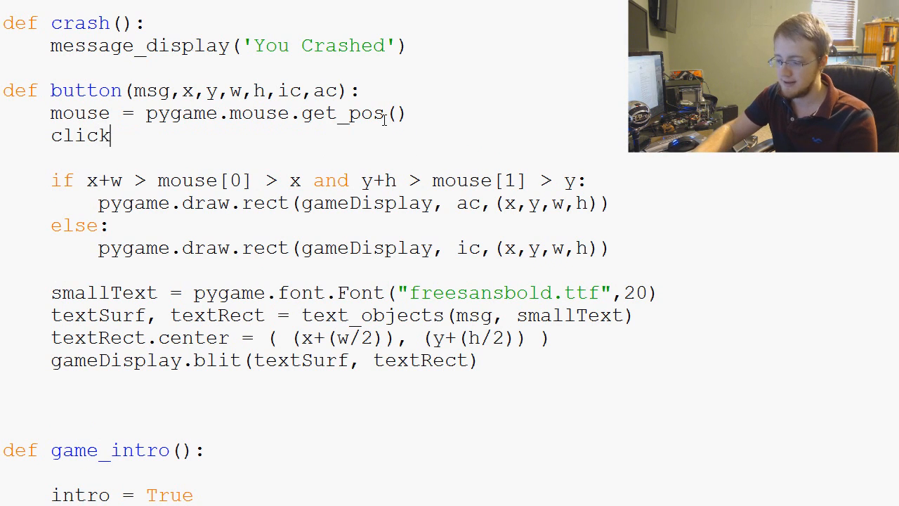
type("= pygame.mouse.")
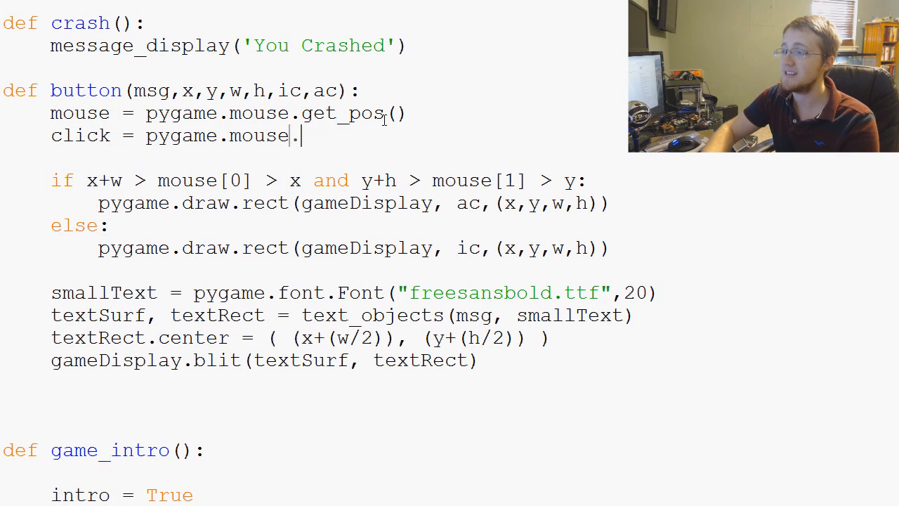
type("get_")
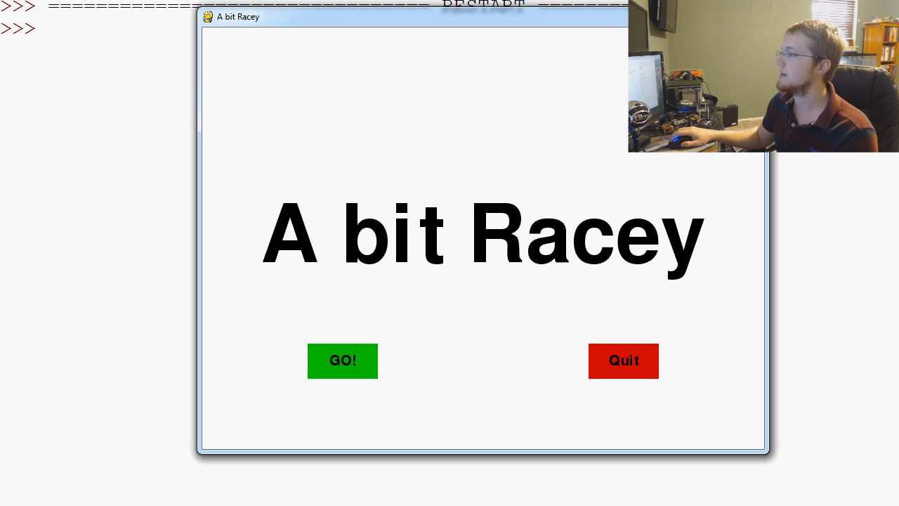
Close the game and add print(click) below the click line in button()
left_click(623, 360)
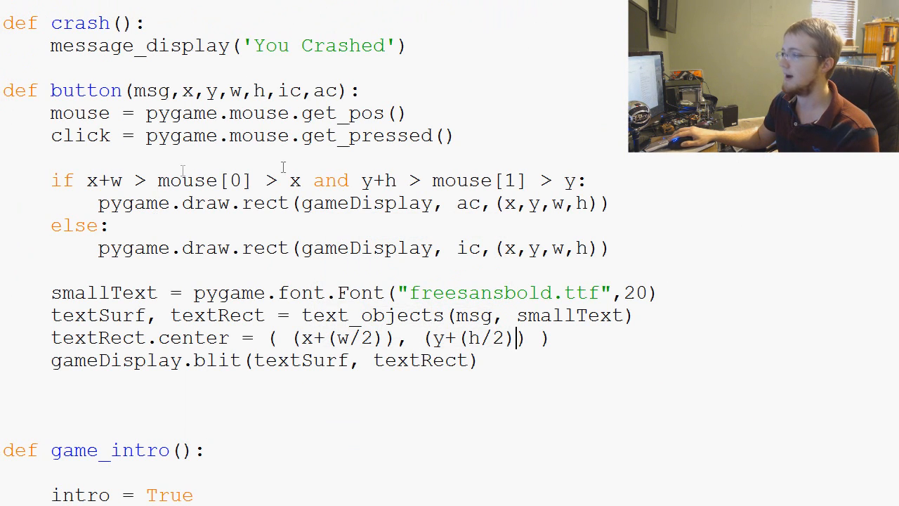
type("print")
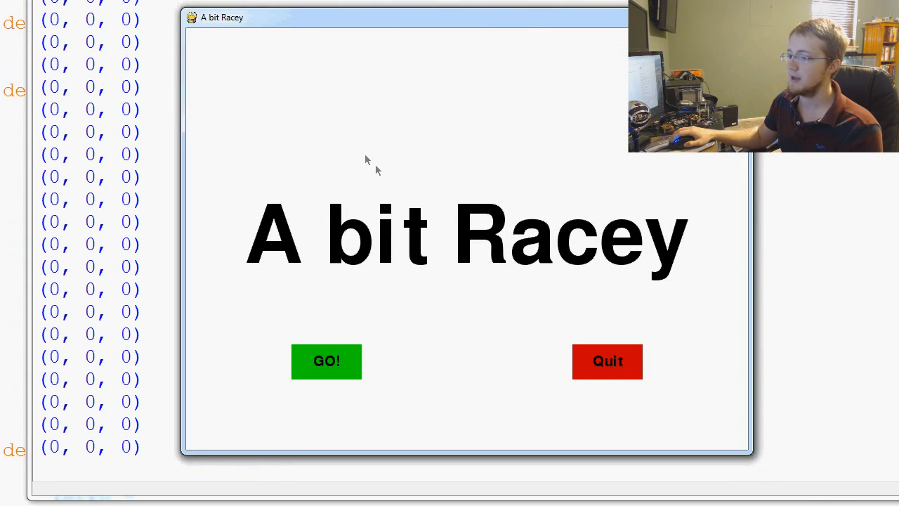
mouse_move(256, 93)
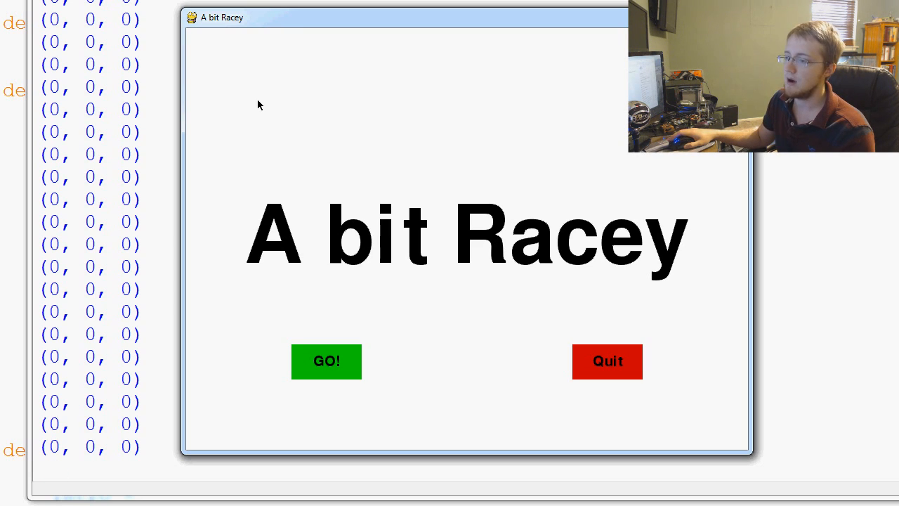
mouse_move(285, 103)
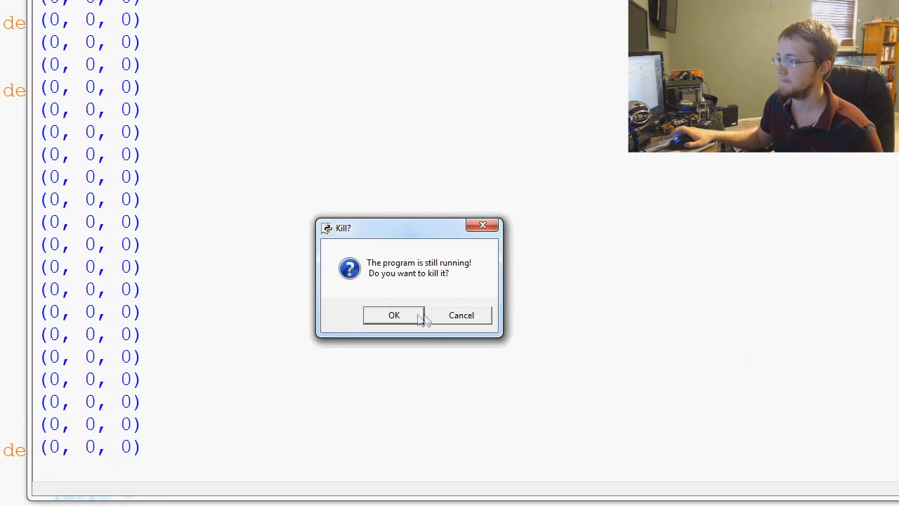
Stop the game and add if click[0] == 1: print("Nuclear missiles launched!!") under the hover branch
left_click(394, 314)
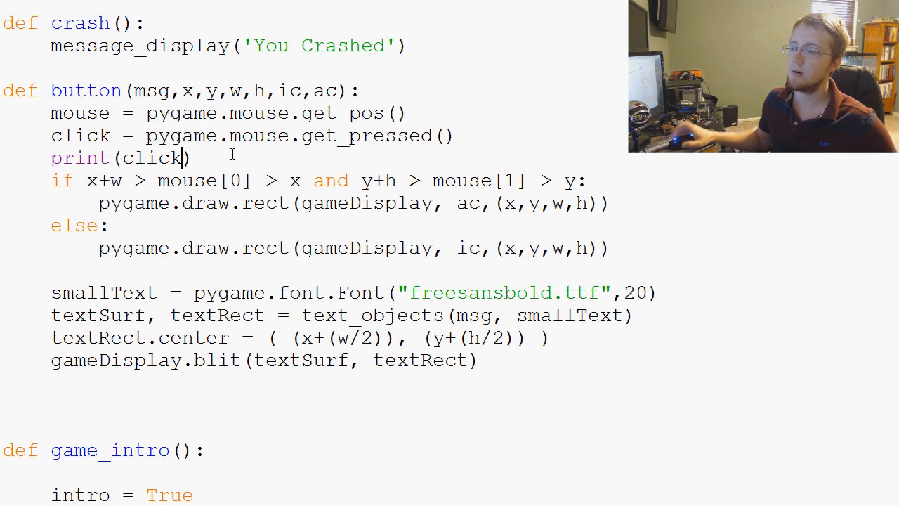
left_click_drag(85, 180, 540, 180)
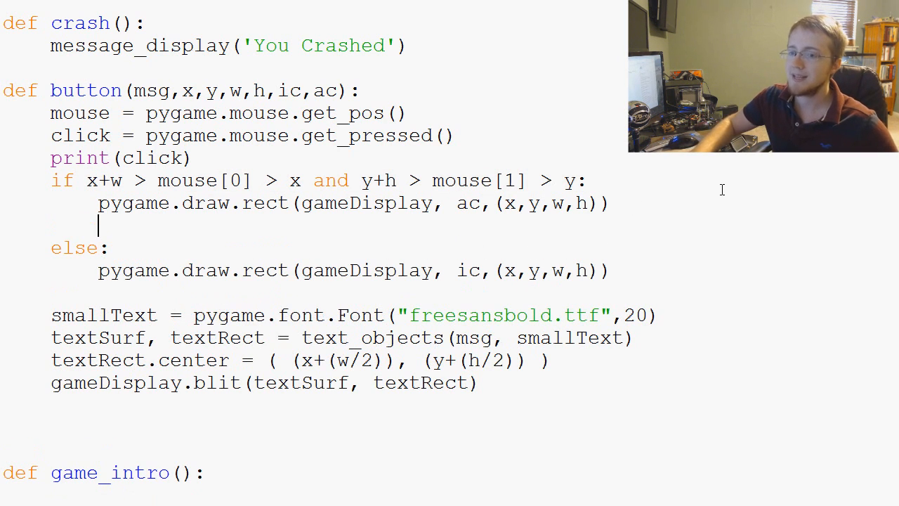
type("if")
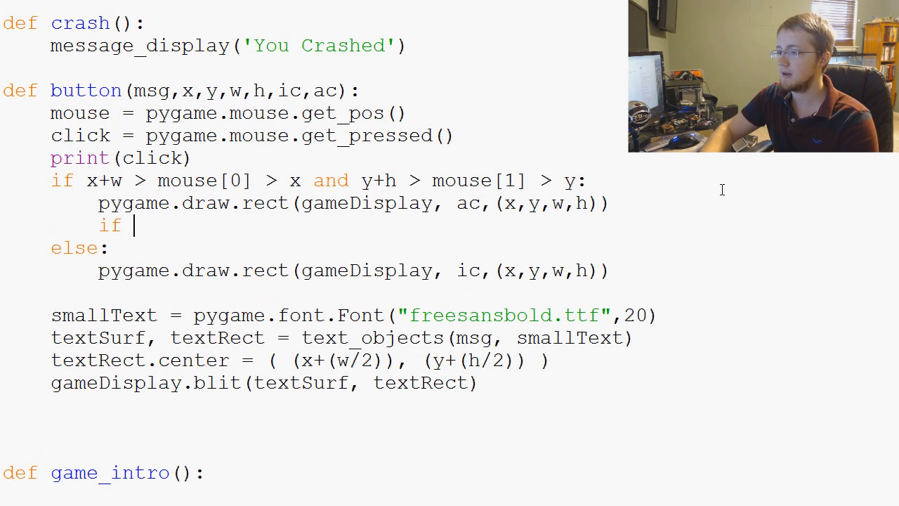
type("click[0]")
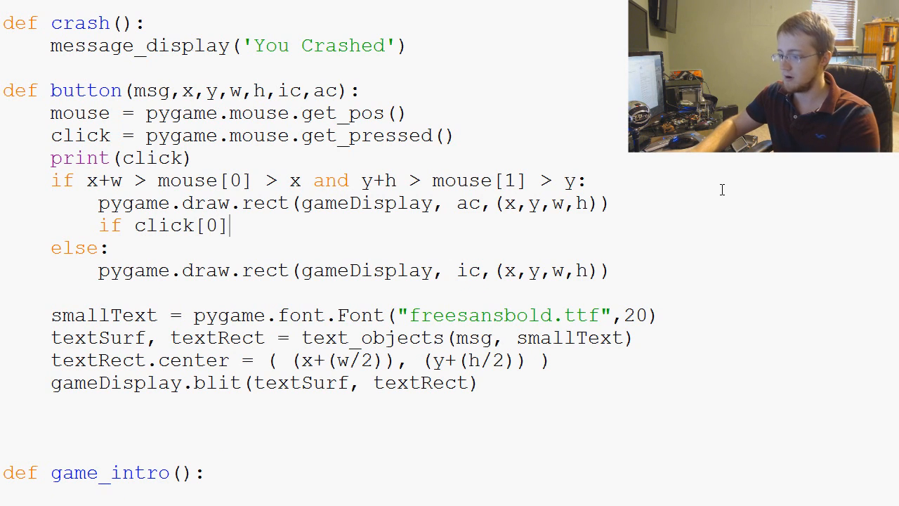
type("== 1:")
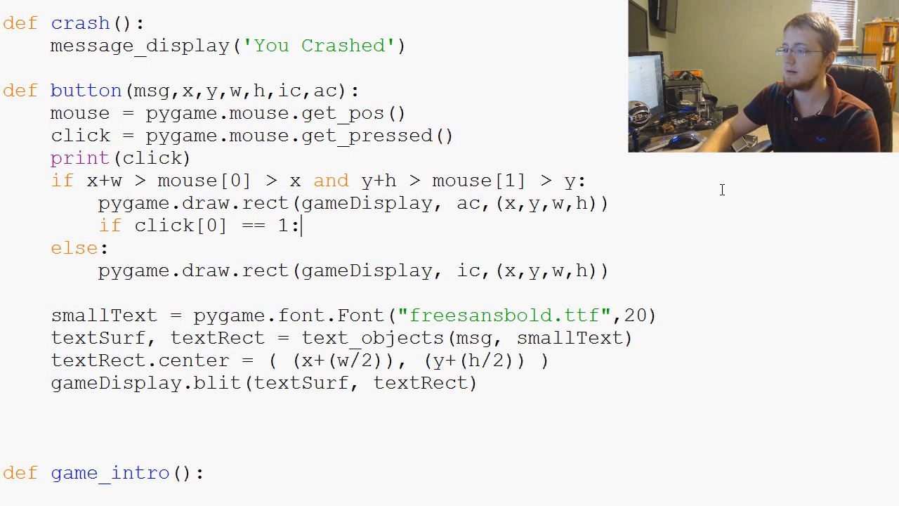
type("p")
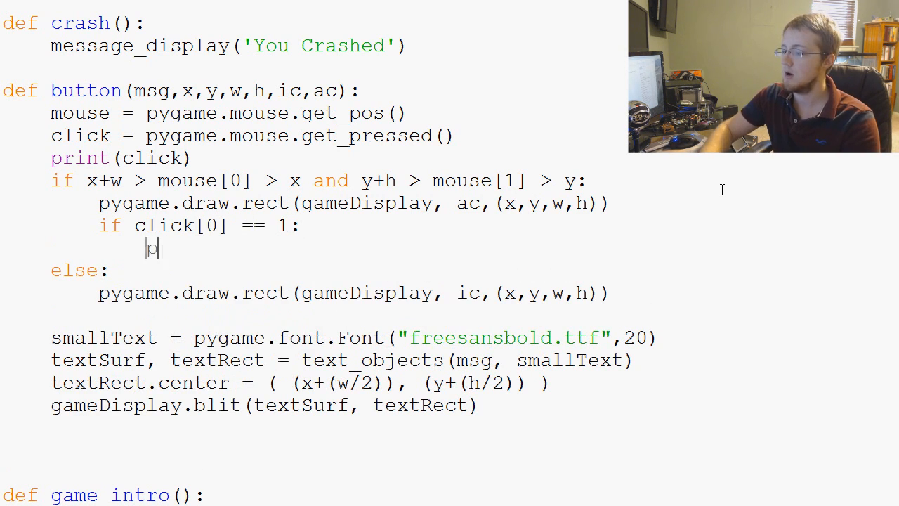
type("rint(\"\")")
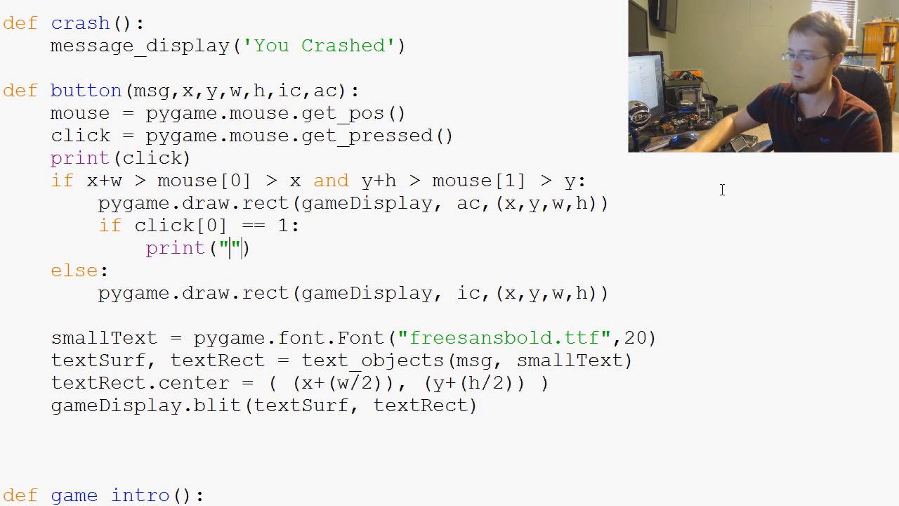
type("Nuclear missile")
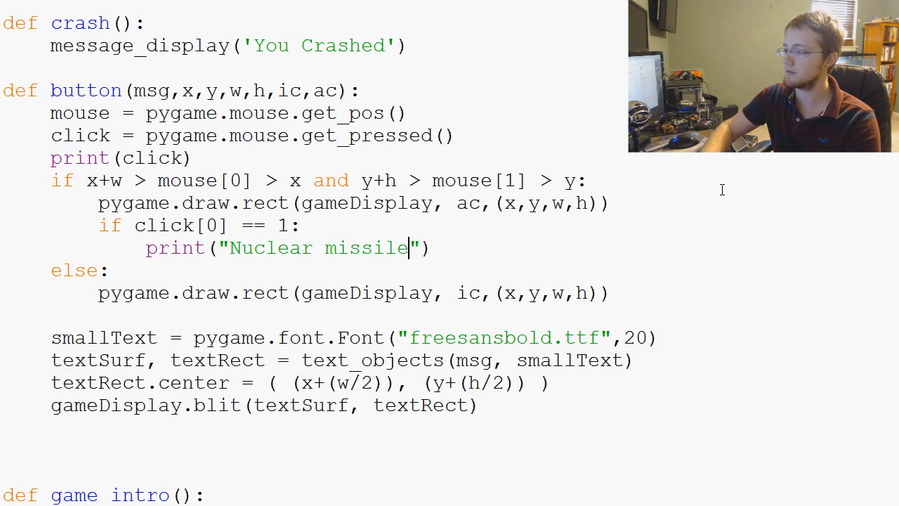
type("s launched!!")
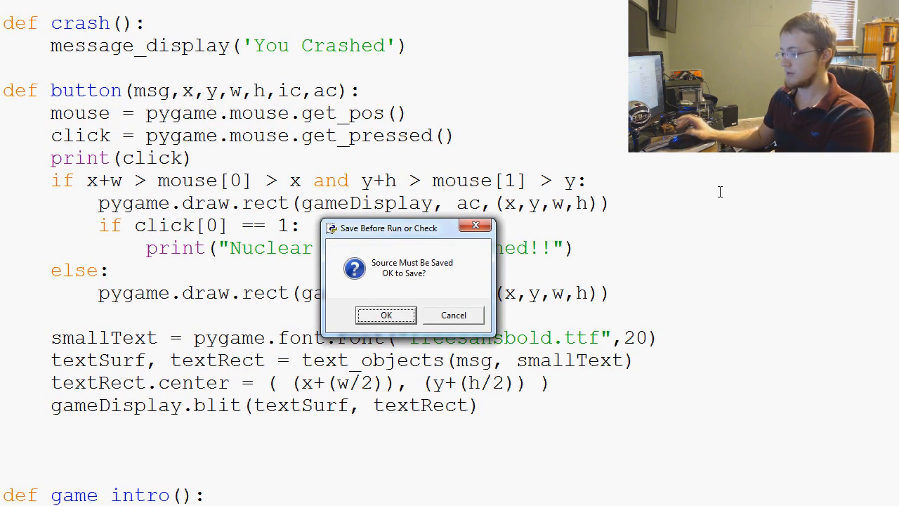
Save and run the script, test the buttons, then kill the running game
left_click(385, 315)
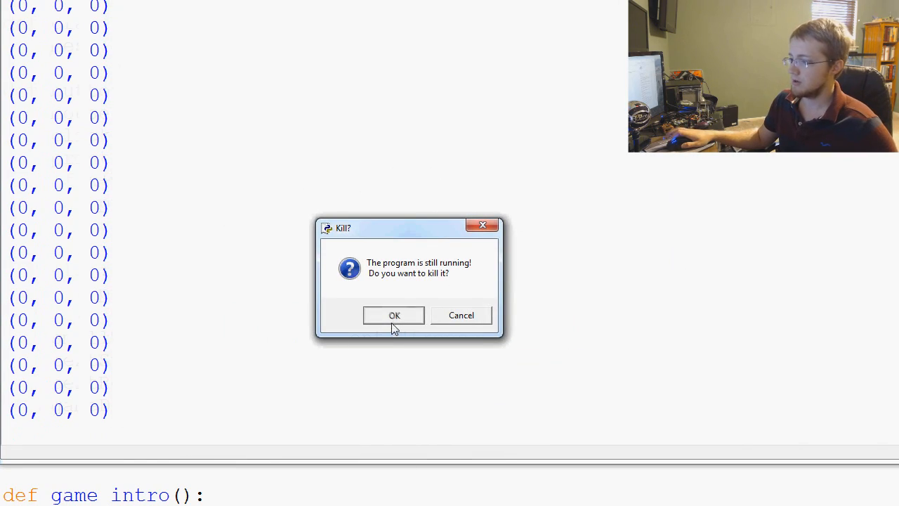
left_click(394, 314)
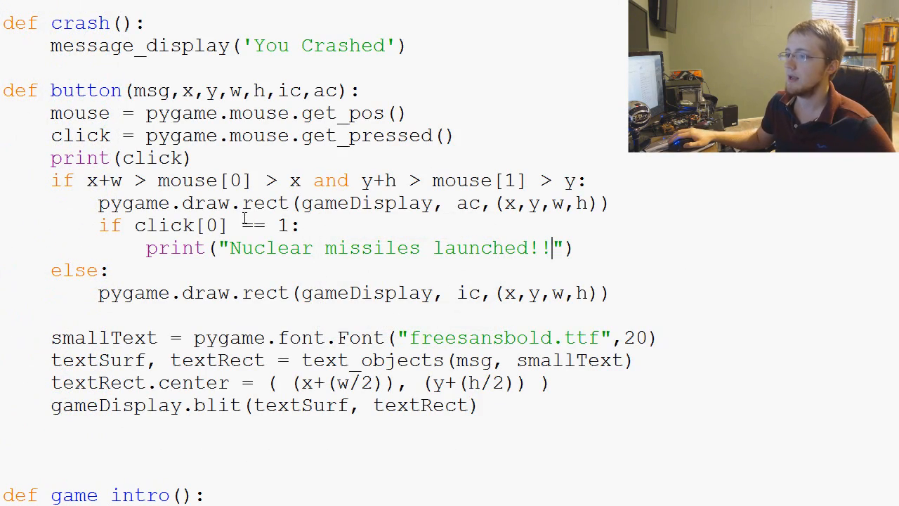
Pass "play" to the GO! button() call and "quit" to the Quit button() call in game_intro
scroll("down", 3)
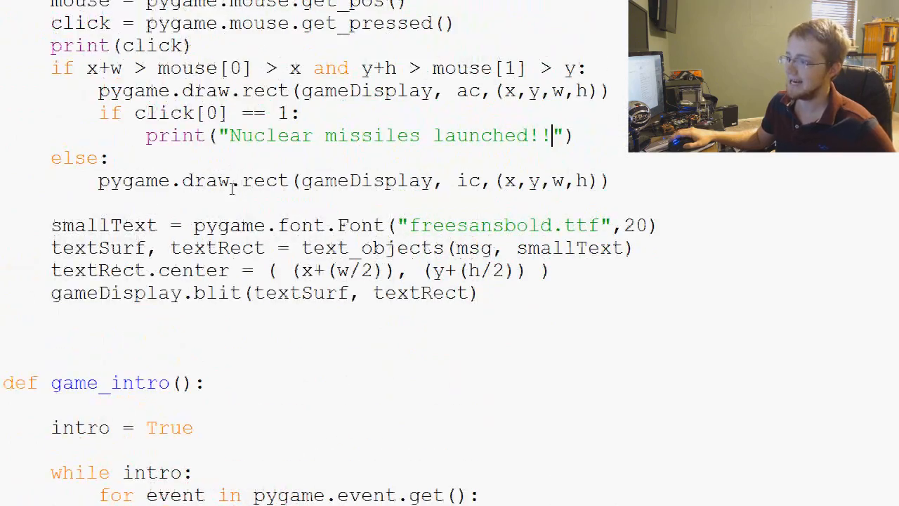
scroll("down", 3)
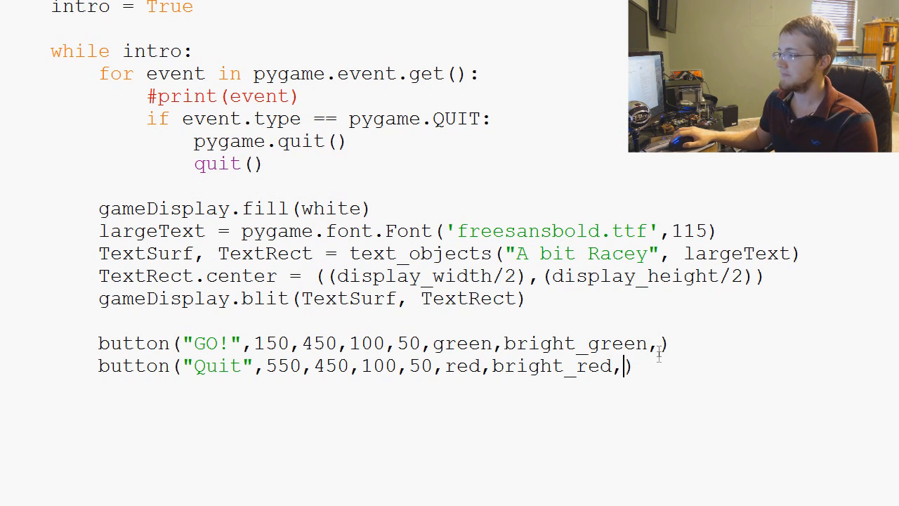
type("pl")
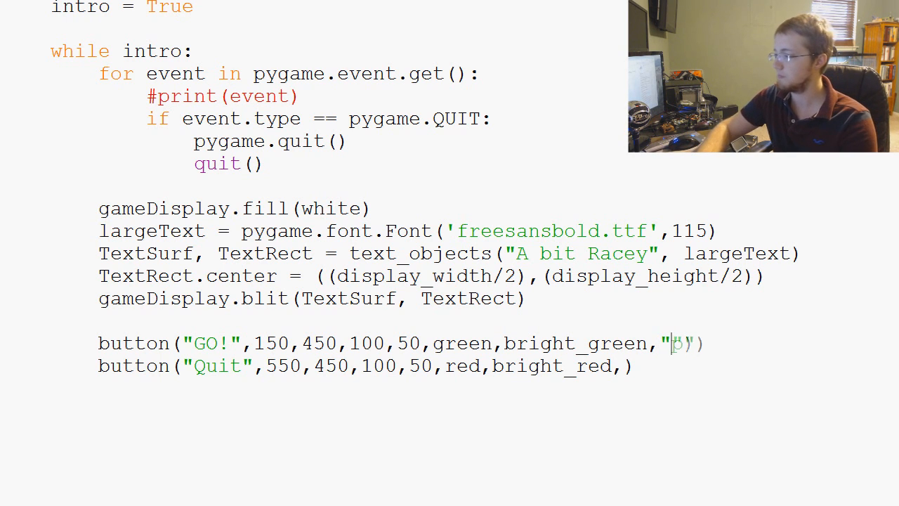
type("play")
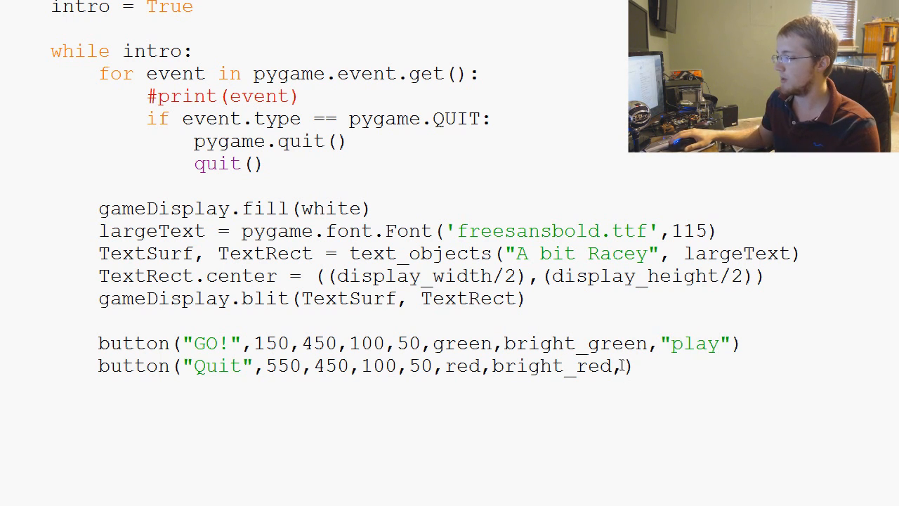
type("\"q")
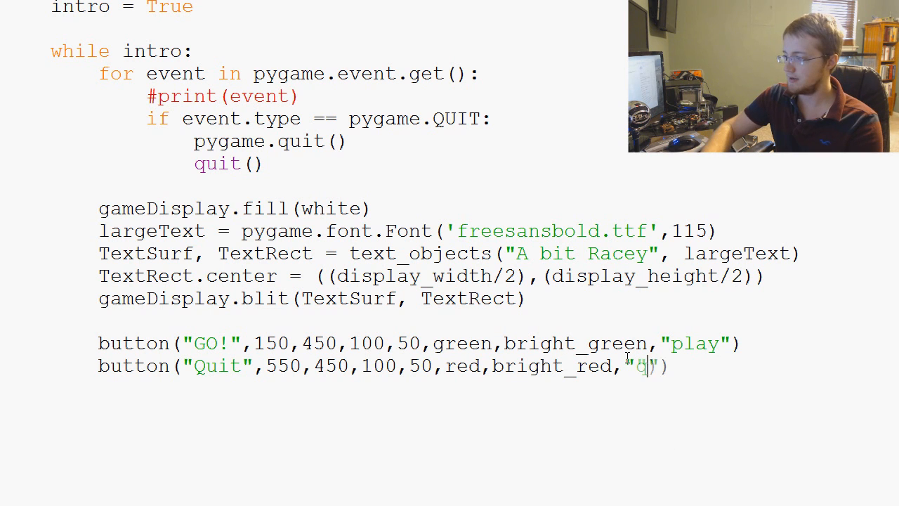
type("uit")
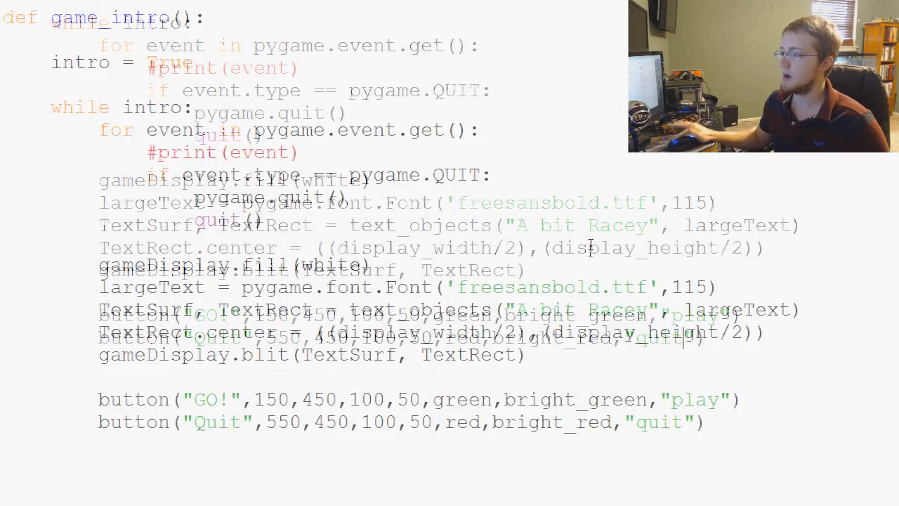
Add an action=None parameter after ac in the def button(...) line
scroll("down", 3)
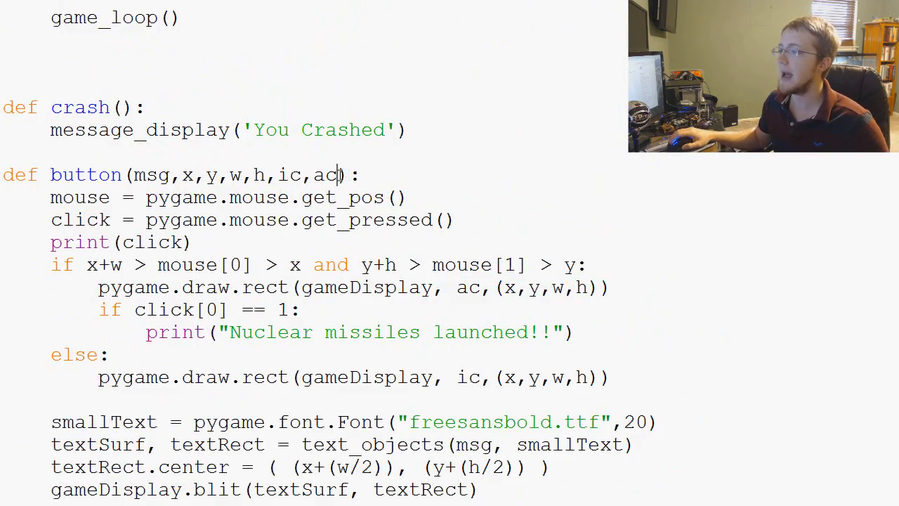
type(",")
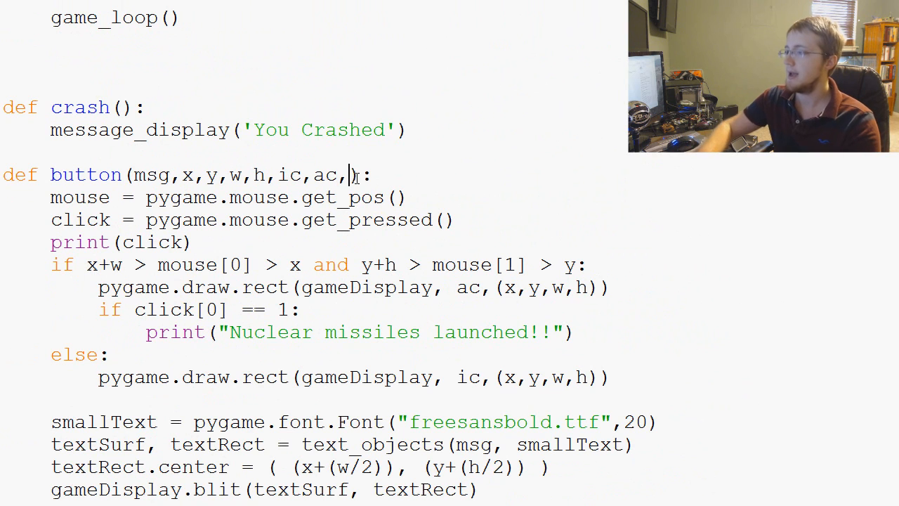
type("action")
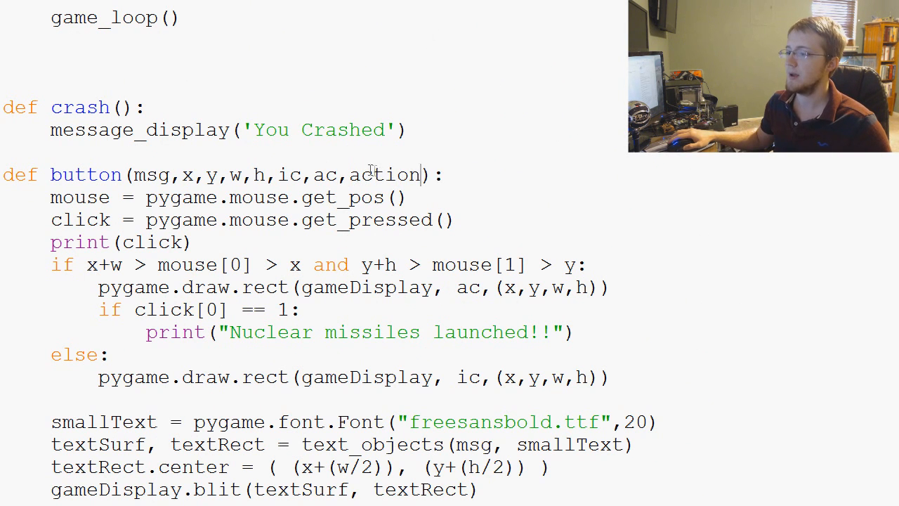
scroll("down", 3)
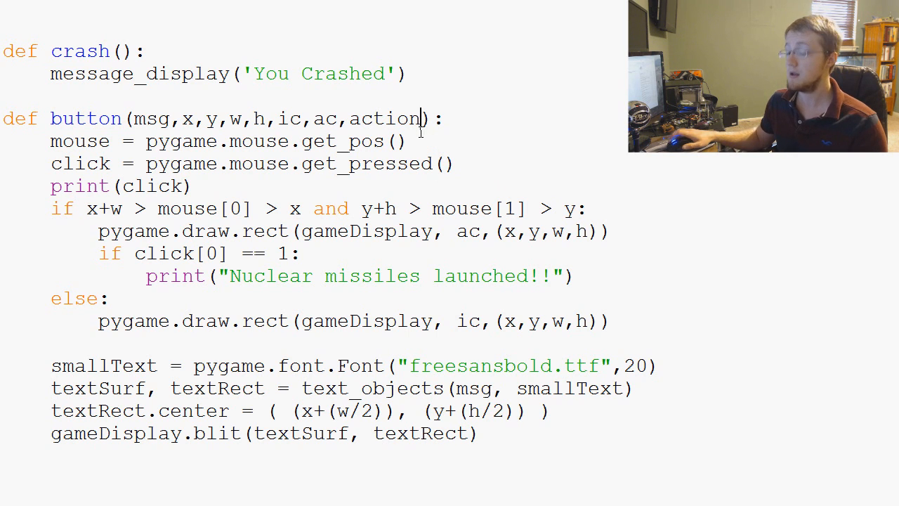
type("=")
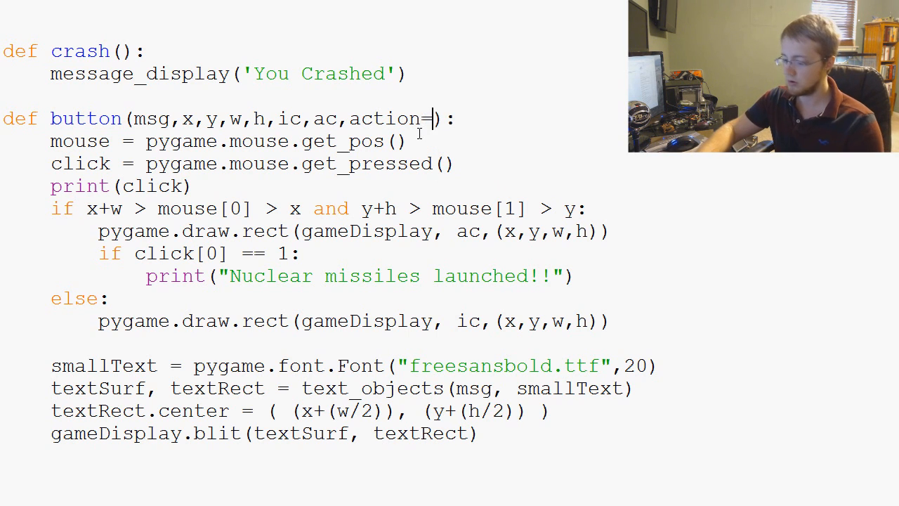
type("None")
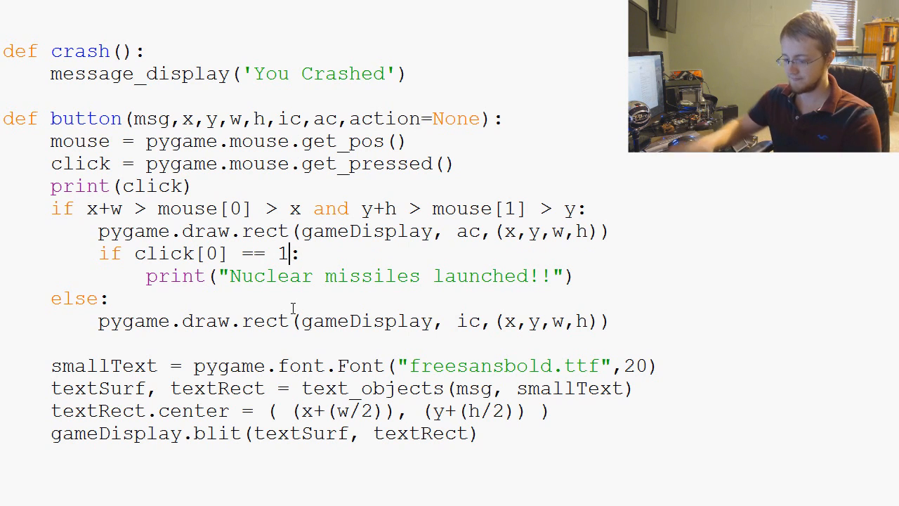
Require action != None on click and call game_loop() when action == "play"
type("and action !=")
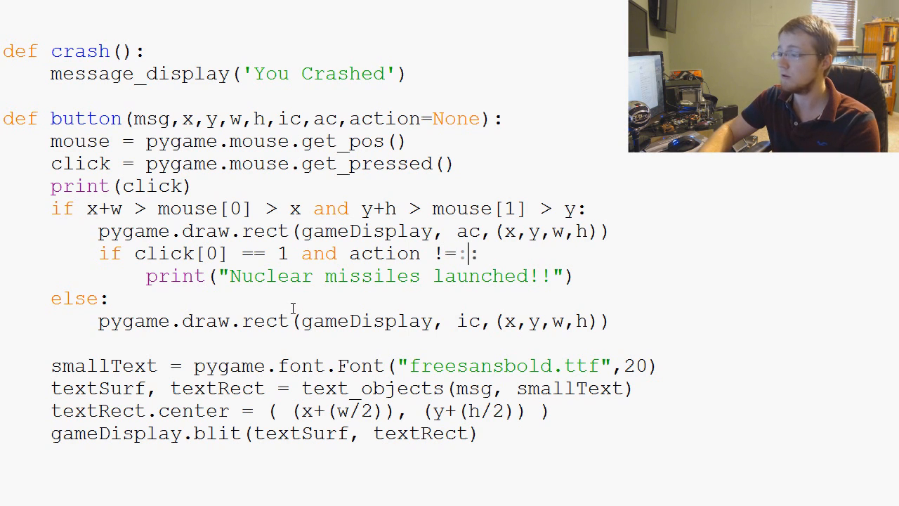
type("None")
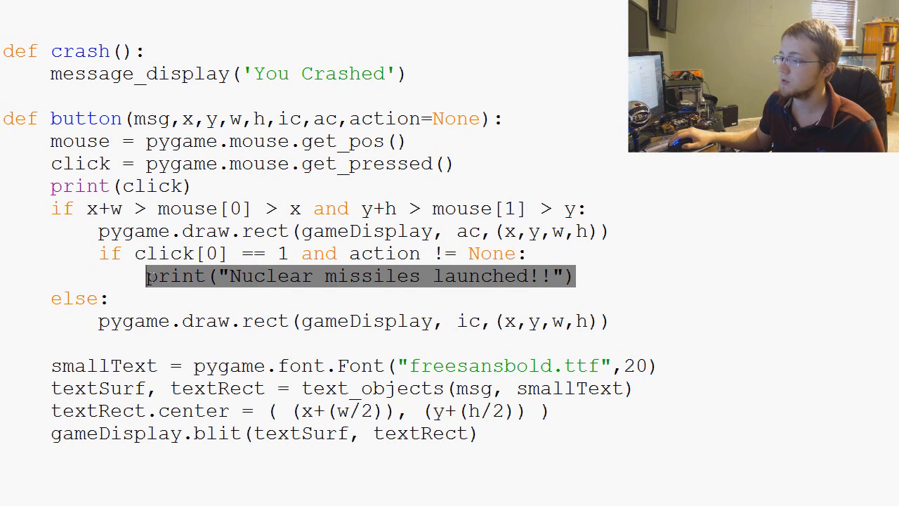
type("if Iac")
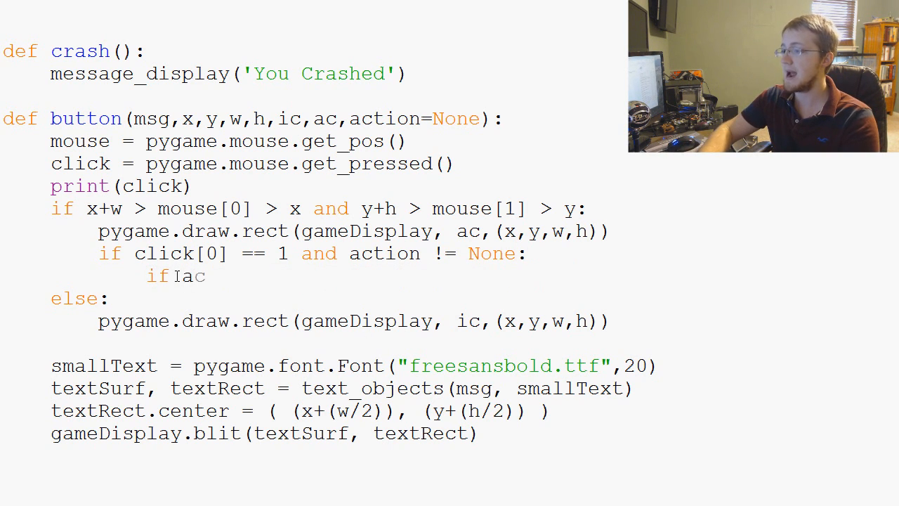
type("tt")
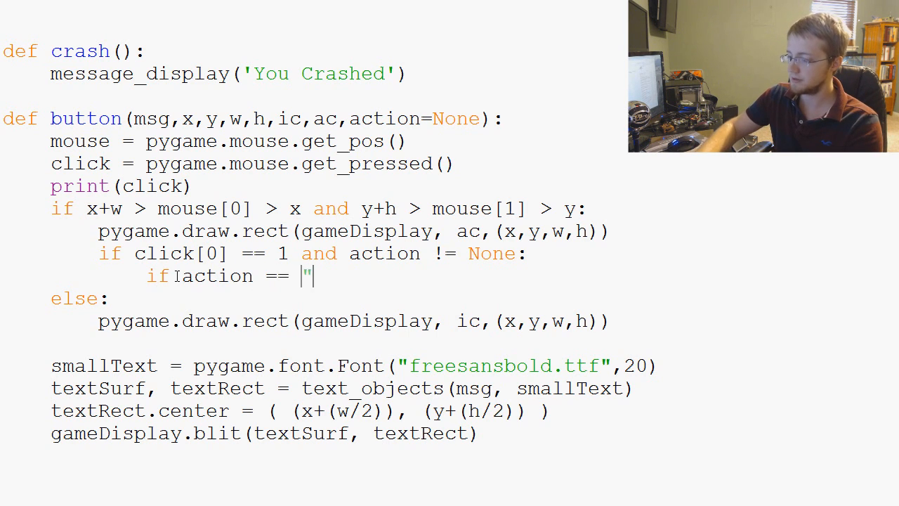
type("play\":")
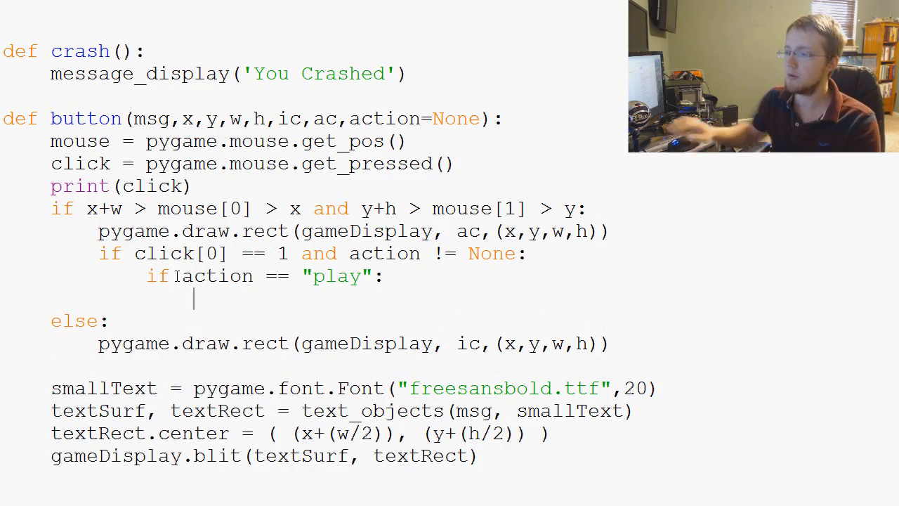
scroll("down", 3)
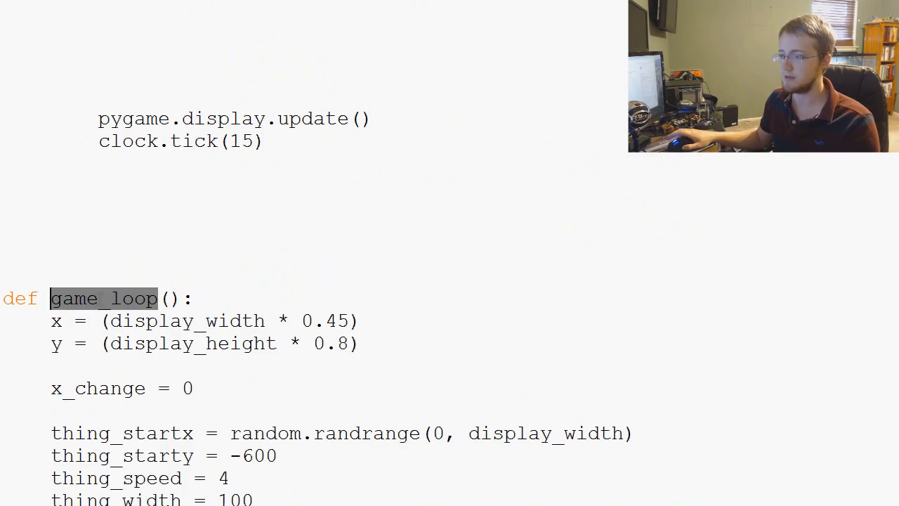
scroll("down", 3)
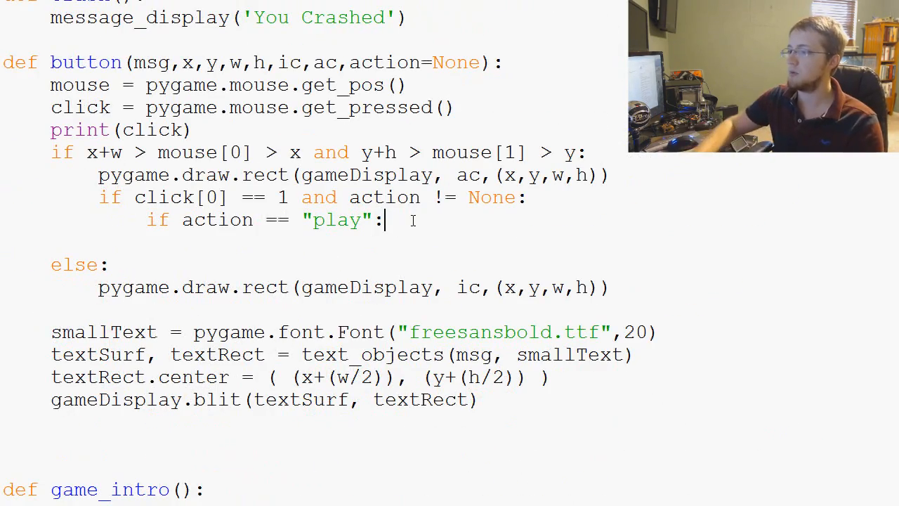
type("game_loop()")
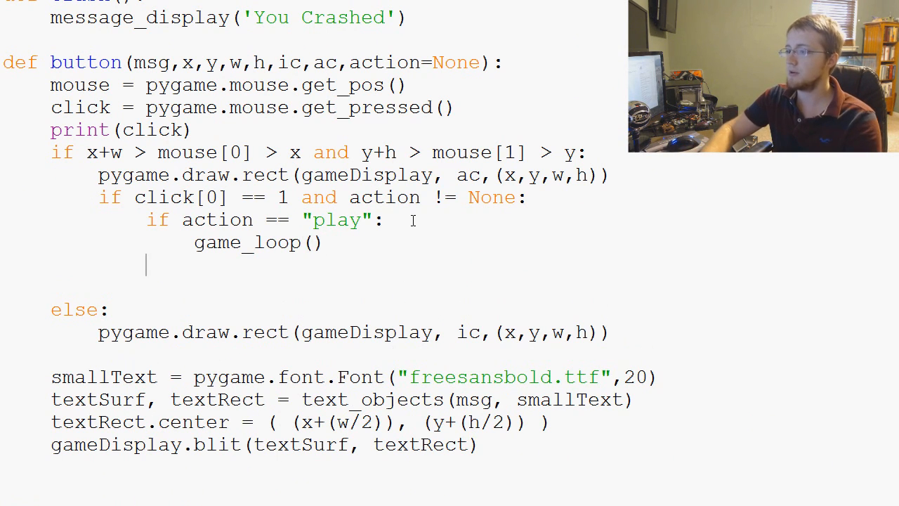
Add an elif action == "quit" branch that calls pygame.quit(), then run the game
type("elif act")
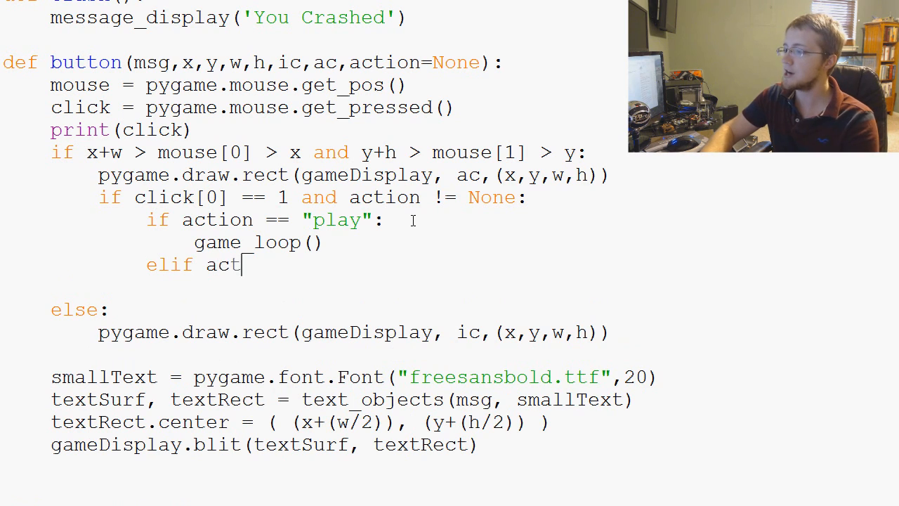
type("ion == \"\"")
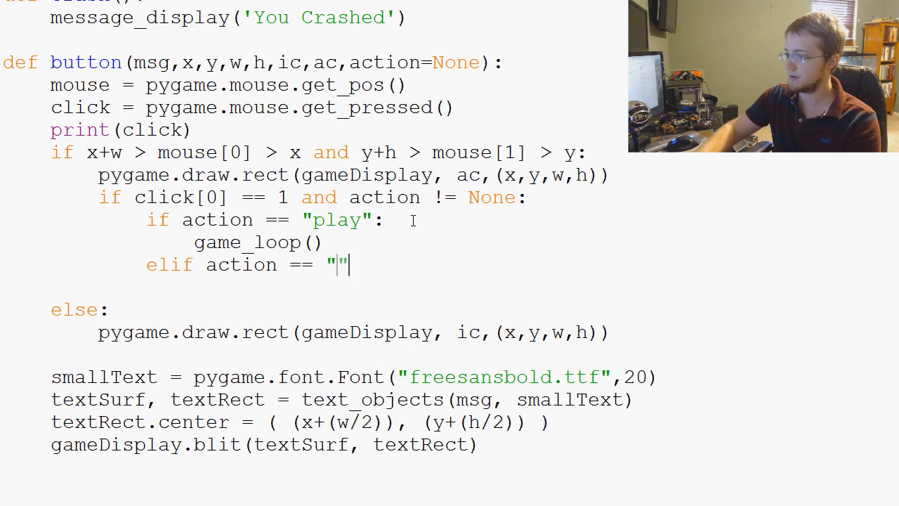
type("quit")
type("pygame")
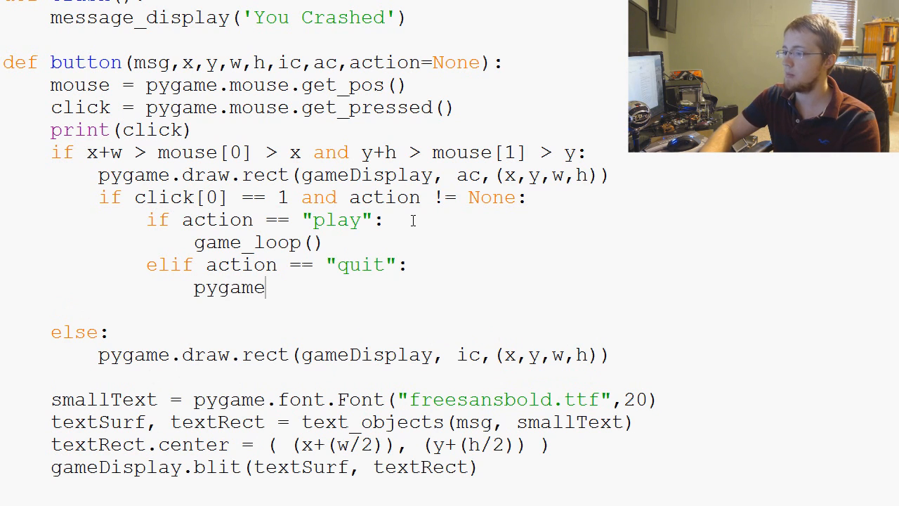
type(".quit()")
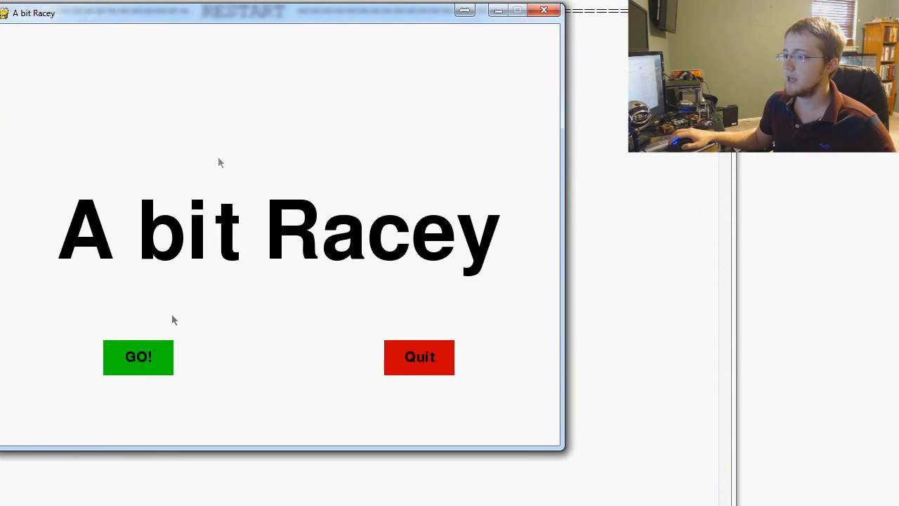
Start the game with GO!, close the crashed window, kill the run and add quit() under pygame.quit()
left_click(137, 356)
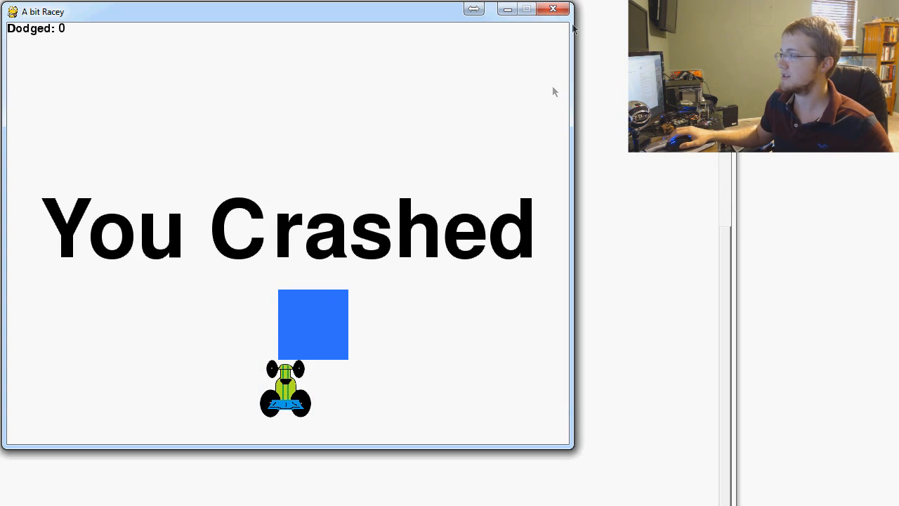
left_click(553, 8)
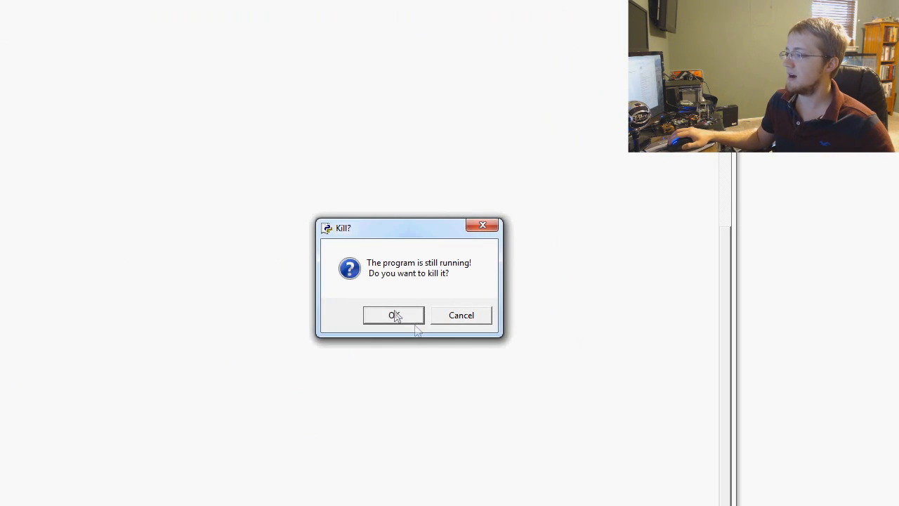
left_click(394, 315)
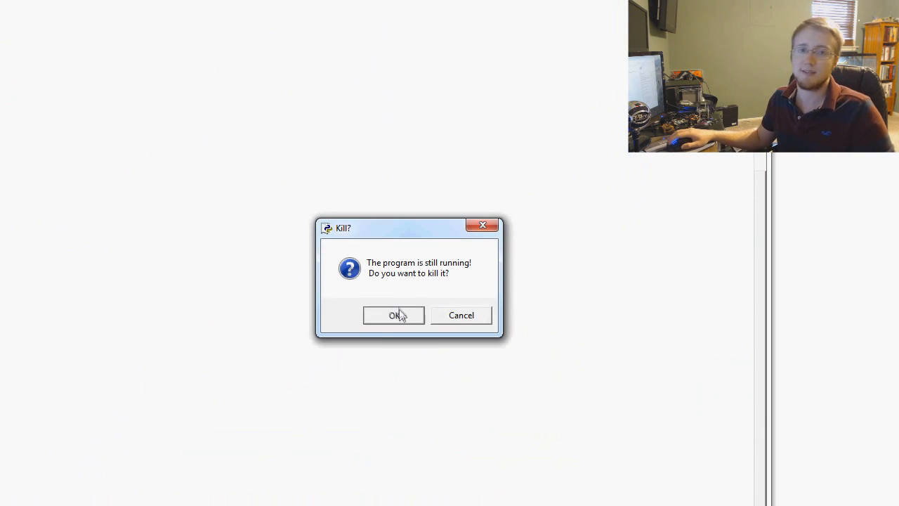
left_click(393, 314)
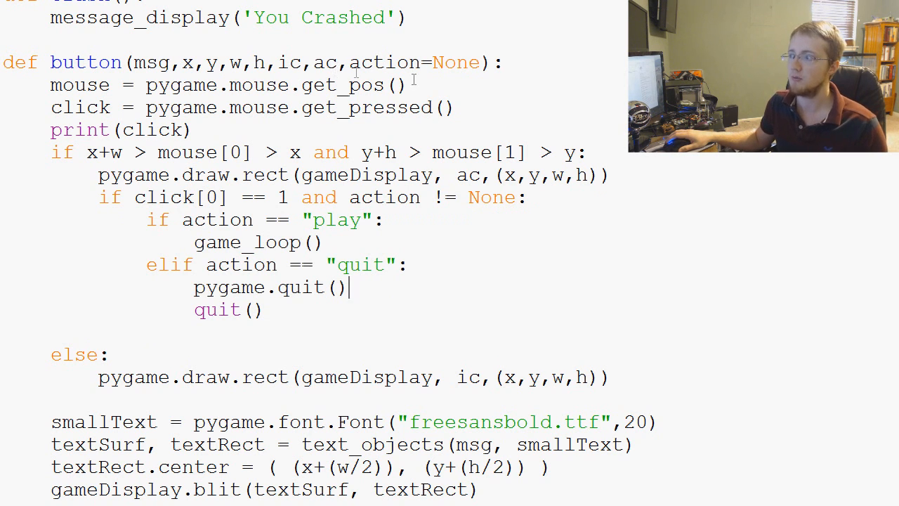
Comment out the play/quit if-elif block in button(), leaving an empty line above it
scroll("down", 3)
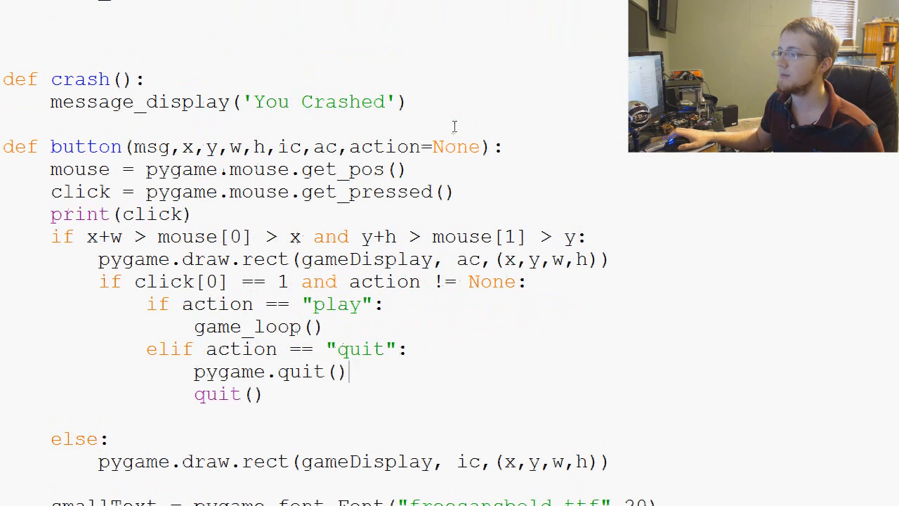
double_click(456, 146)
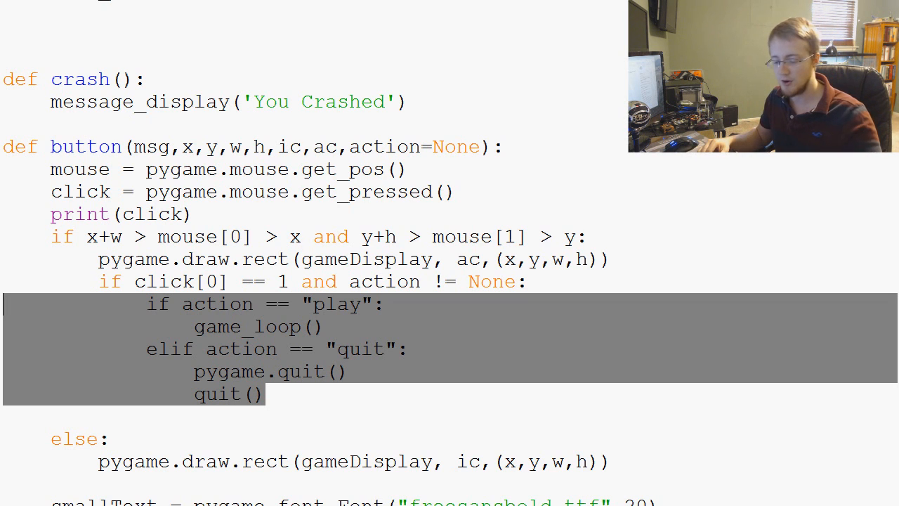
key("ctrl+/")
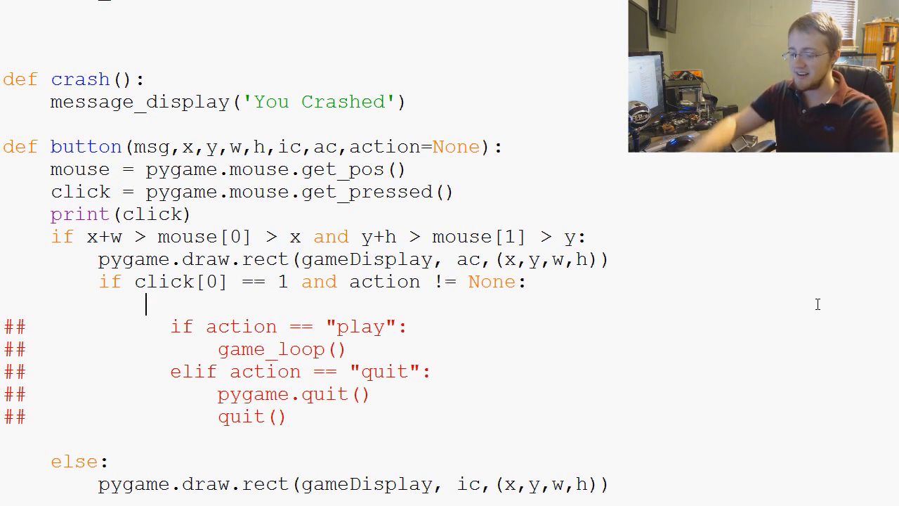
Leave a bare action line in the click branch and pass game_loop() as the GO! button's action
type("action")
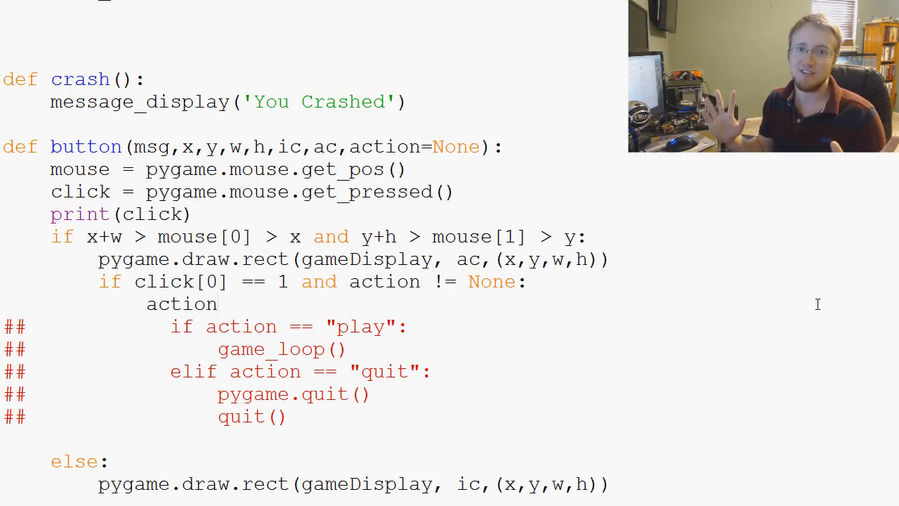
scroll("down", 3)
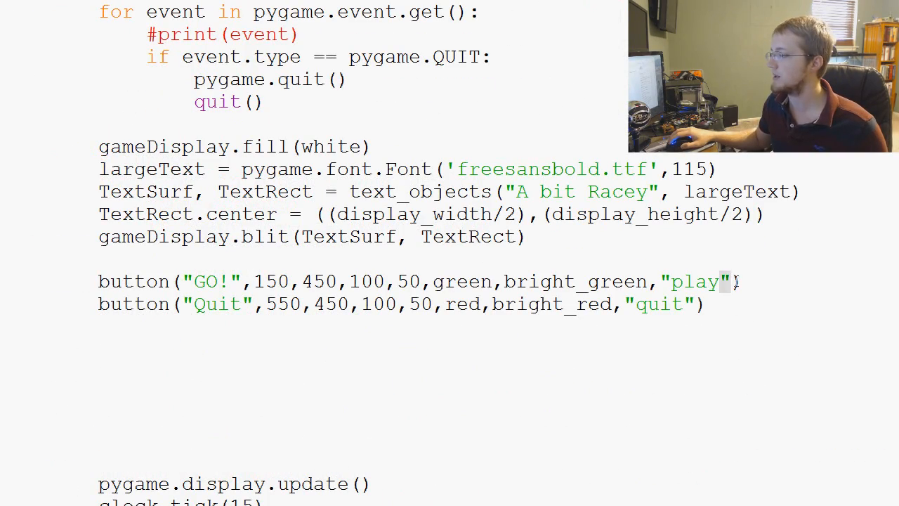
double_click(694, 282)
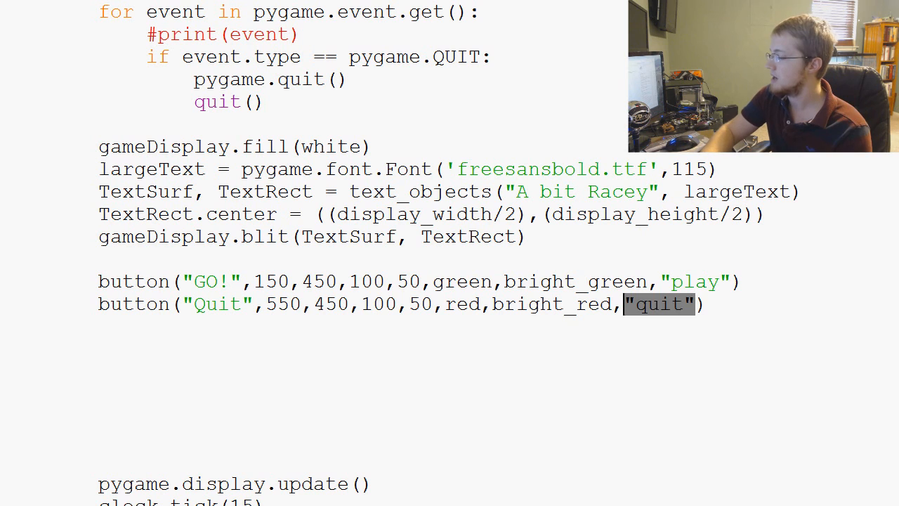
type("quit()")
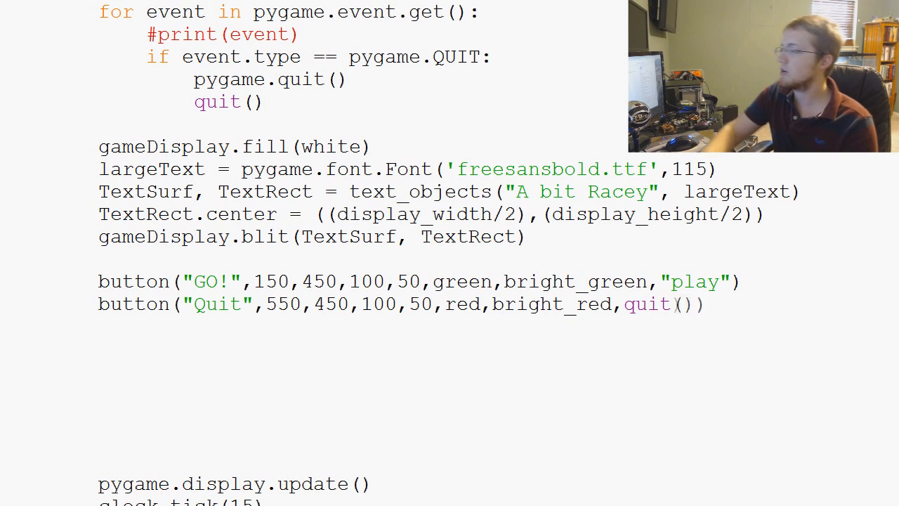
type("\"quit\"")
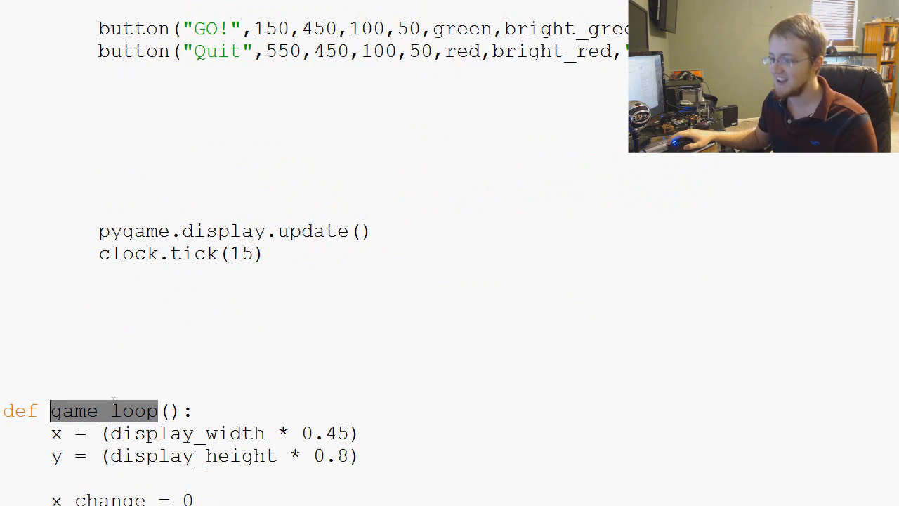
scroll("down", 3)
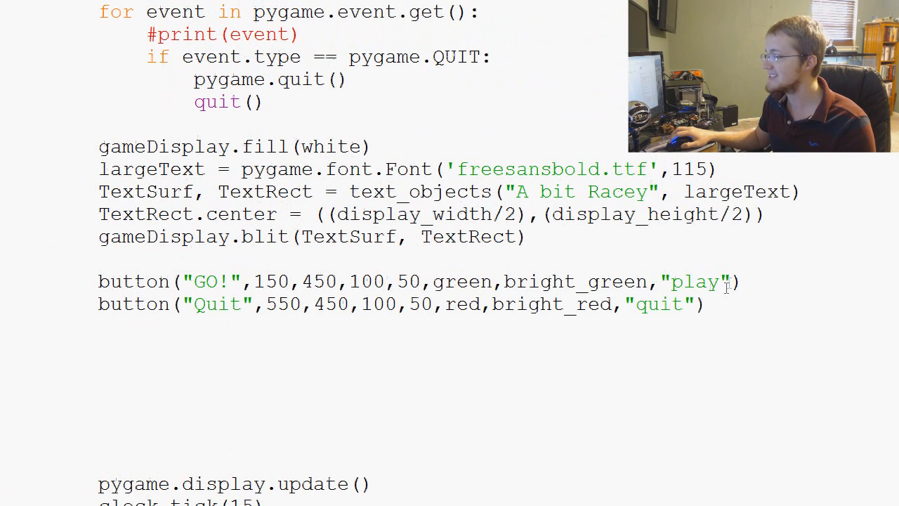
type("game_loop(")
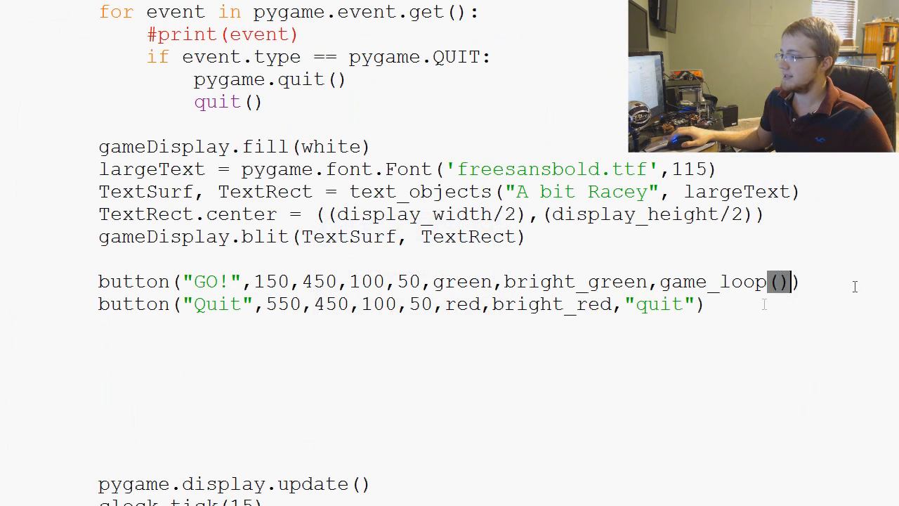
scroll("down", 3)
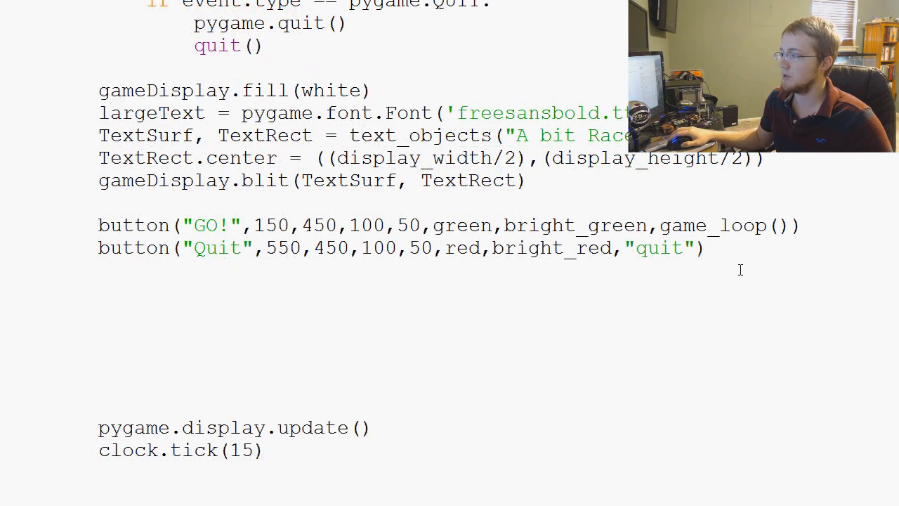
Add a game_intro() call at the top of game_loop
scroll("down", 3)
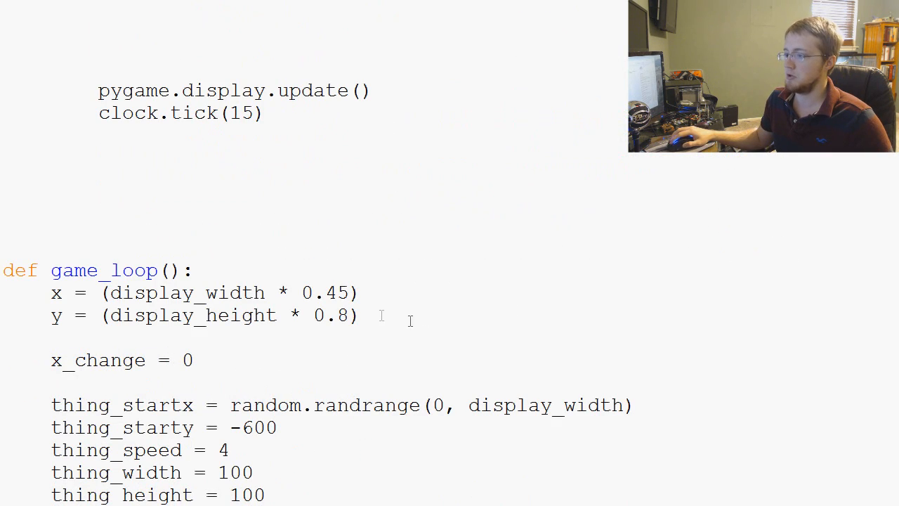
scroll("down", 3)
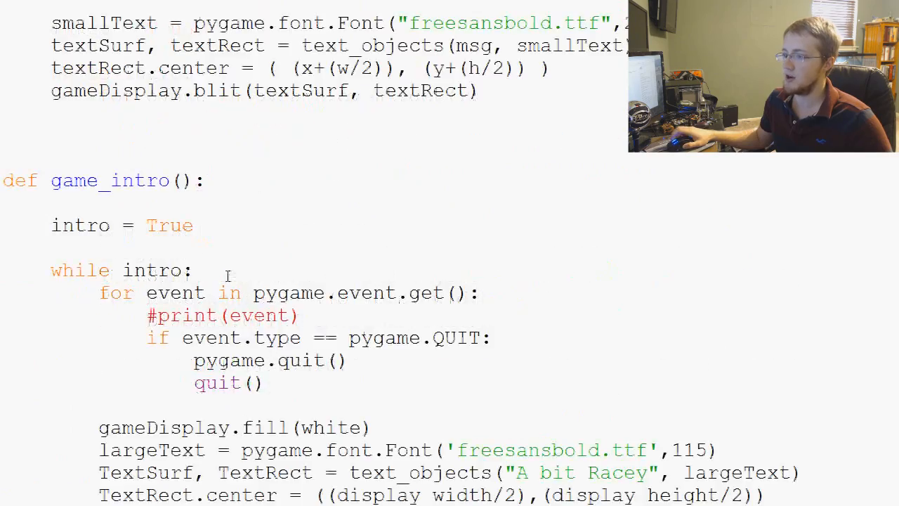
double_click(109, 208)
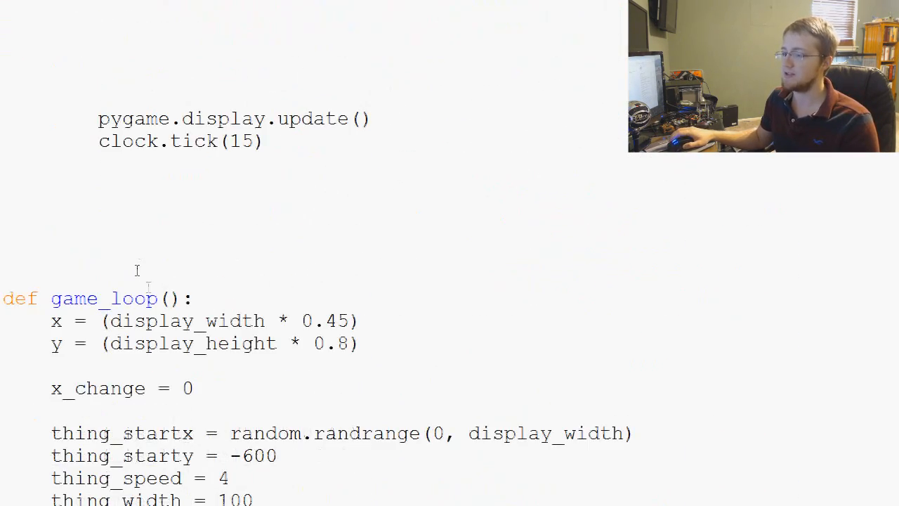
type("game_intro")
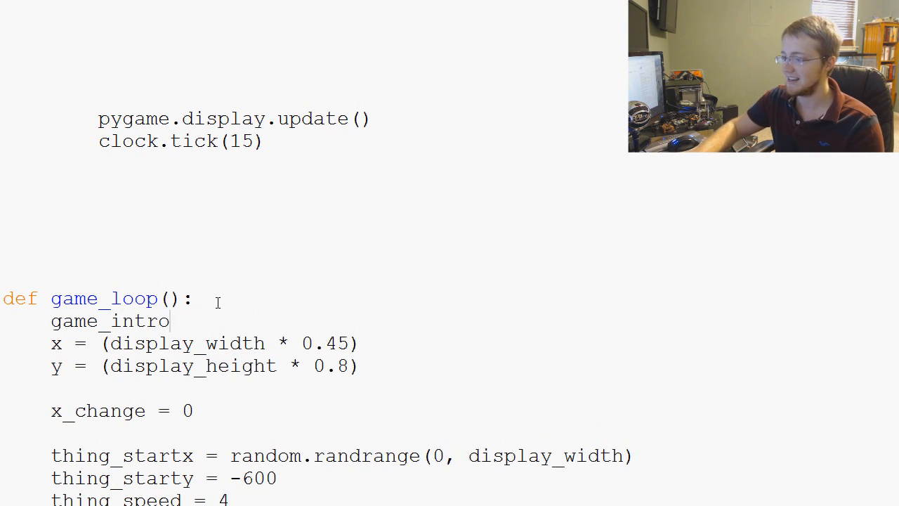
type("()")
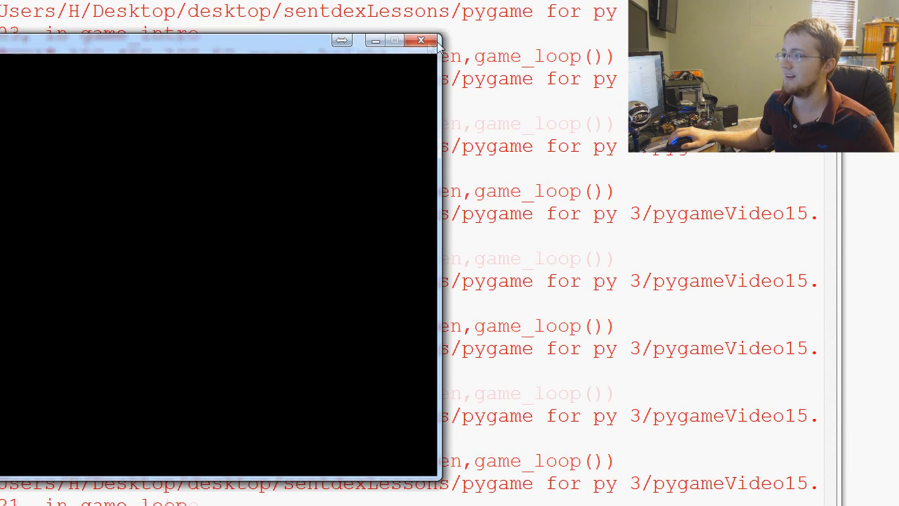
Run the script, close the frozen black window and kill the hung program
left_click(420, 40)
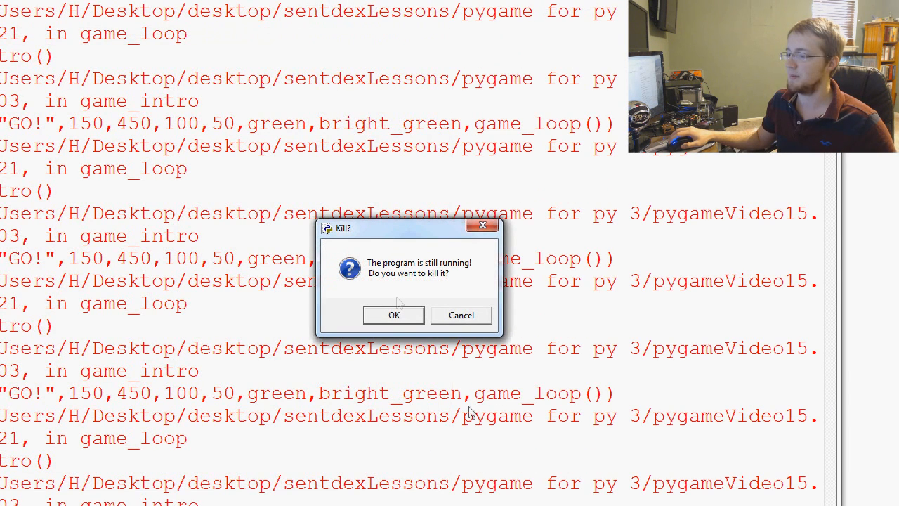
left_click(393, 314)
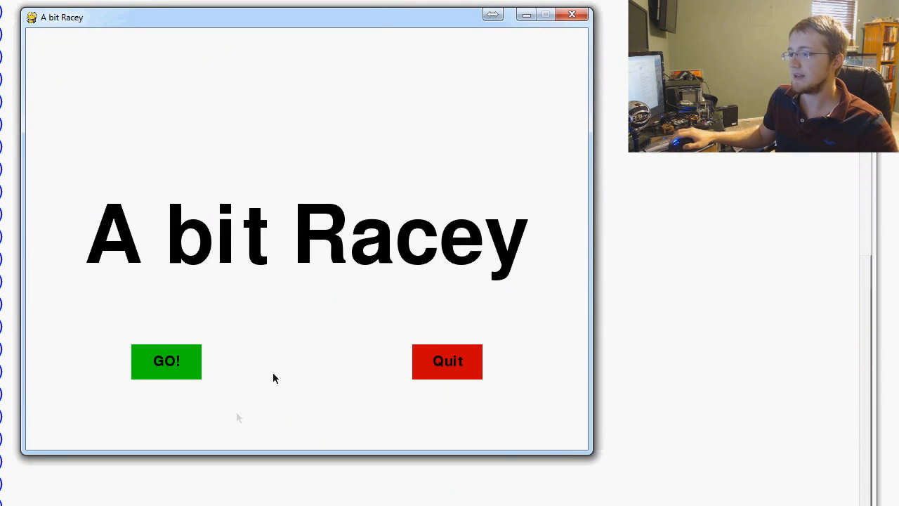
mouse_move(166, 365)
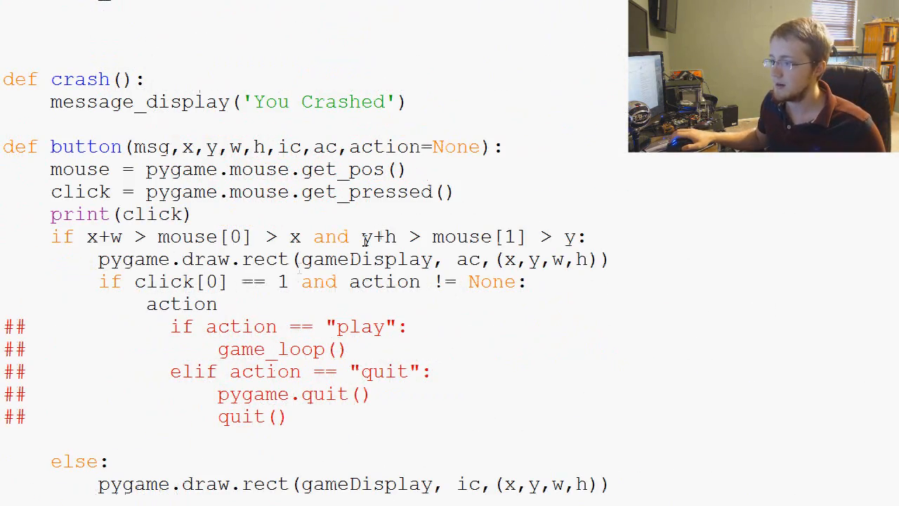
Make button invoke action(), run the game, play until 'You Crashed' and close it
type("()")
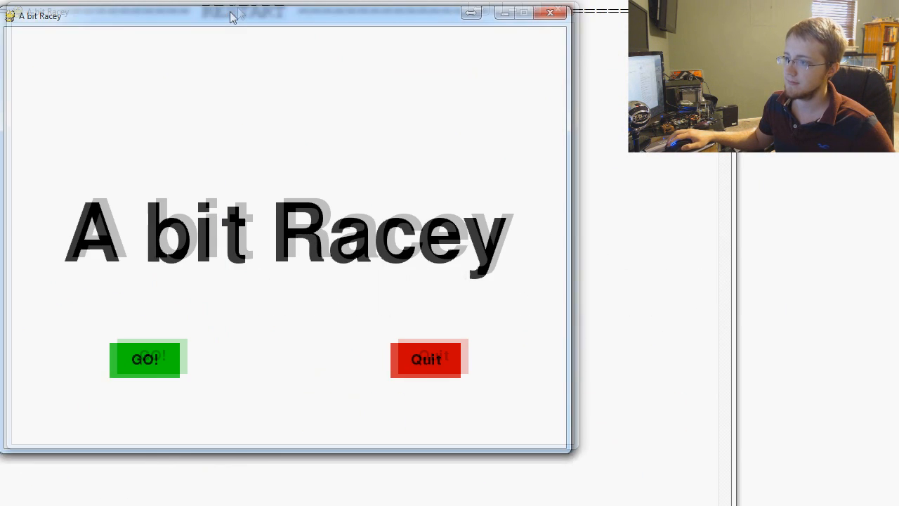
left_click(146, 359)
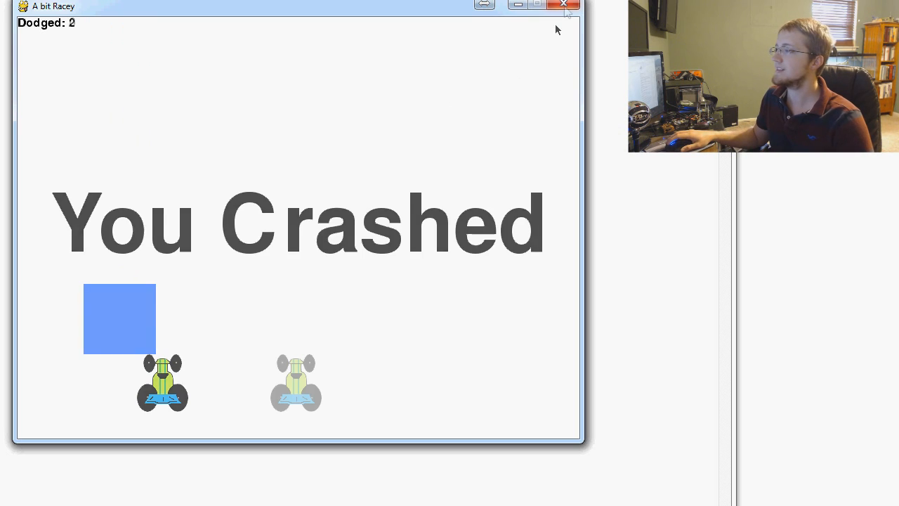
left_click(564, 5)
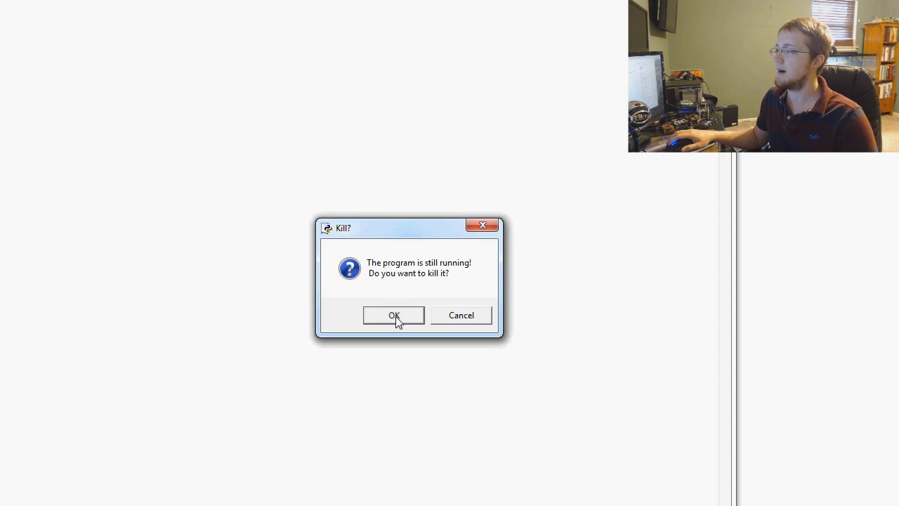
Kill the old run, pass quit uncalled for the Quit button, save and relaunch the intro
left_click(393, 314)
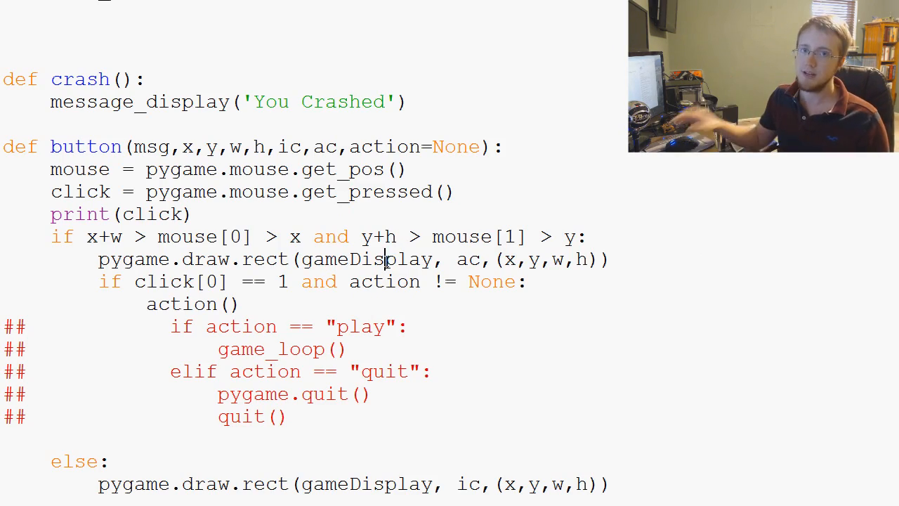
scroll("down", 3)
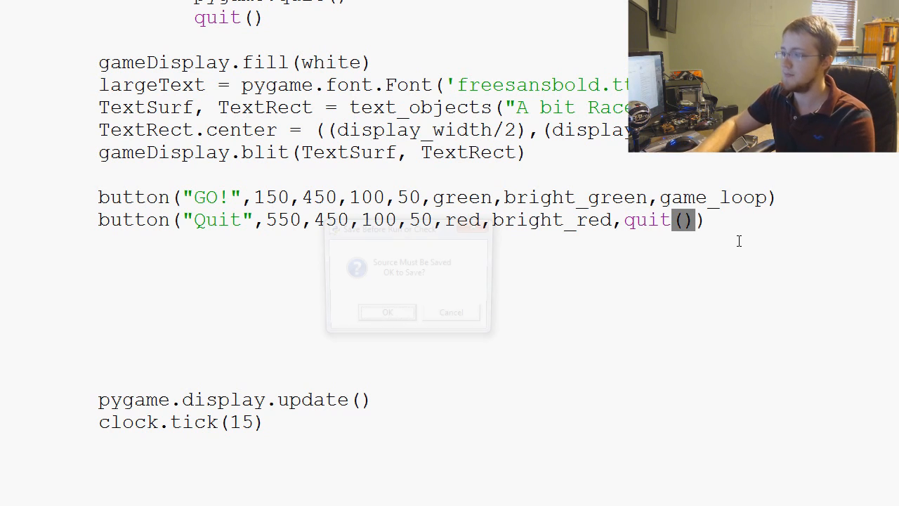
left_click(387, 312)
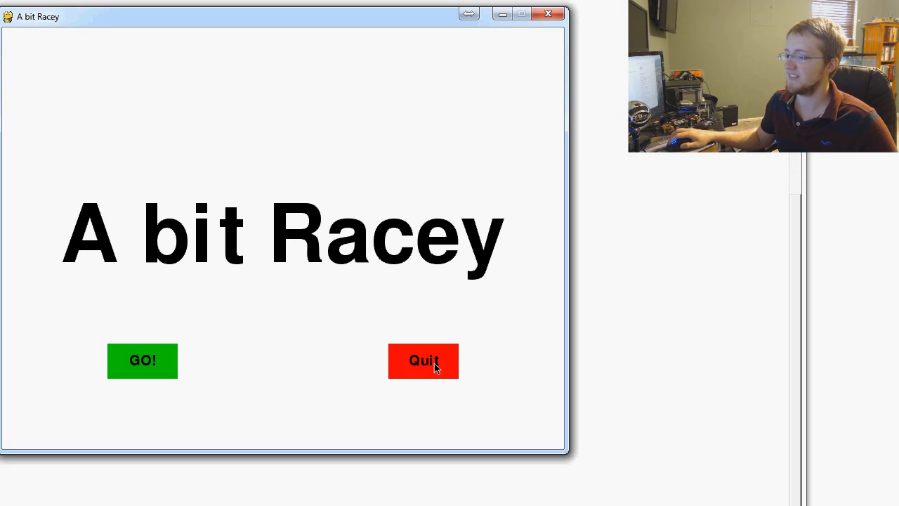
mouse_move(497, 42)
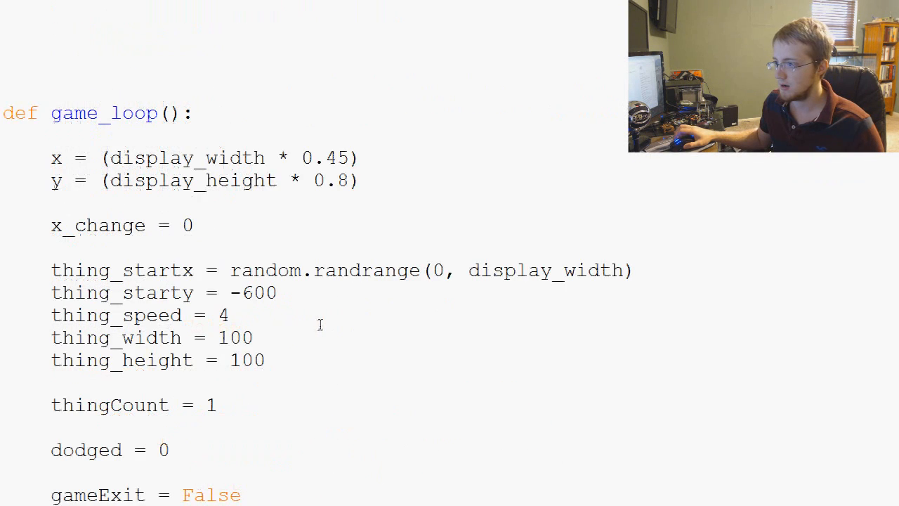
Define quitgame() calling pygame.quit() and quit()
scroll("down", 3)
type("def quitgame():")
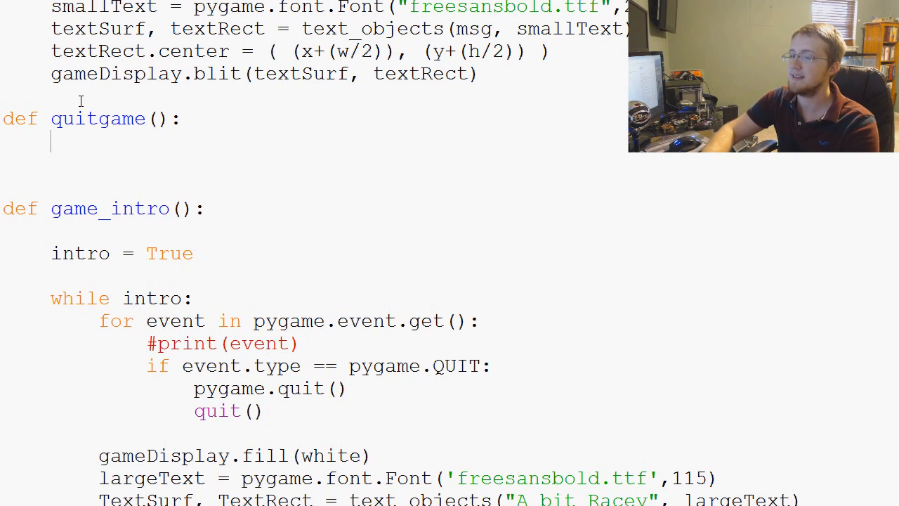
type("pygame.quit()")
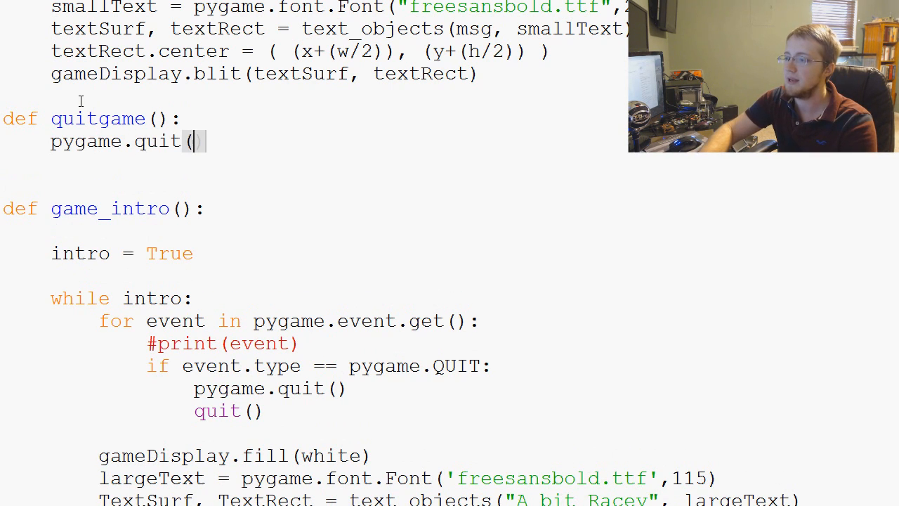
type("quit()")
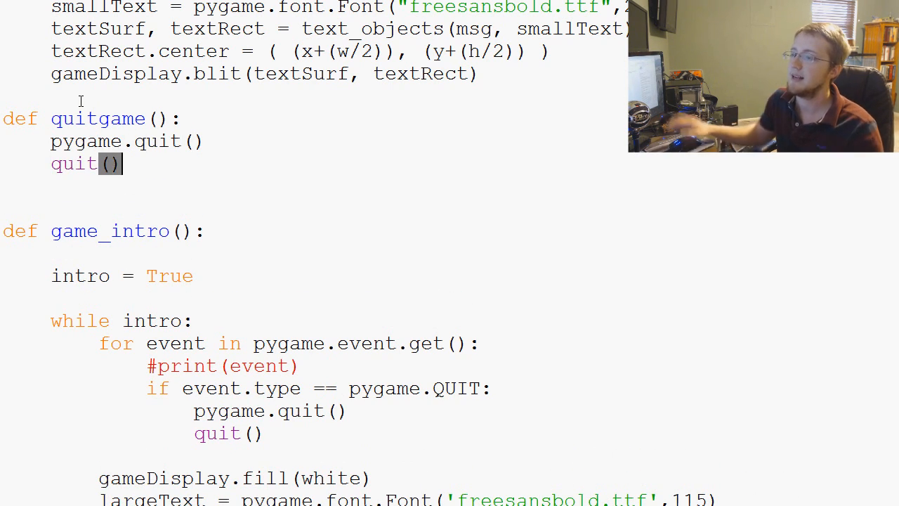
Pass quitgame as the Quit button's action argument
double_click(98, 117)
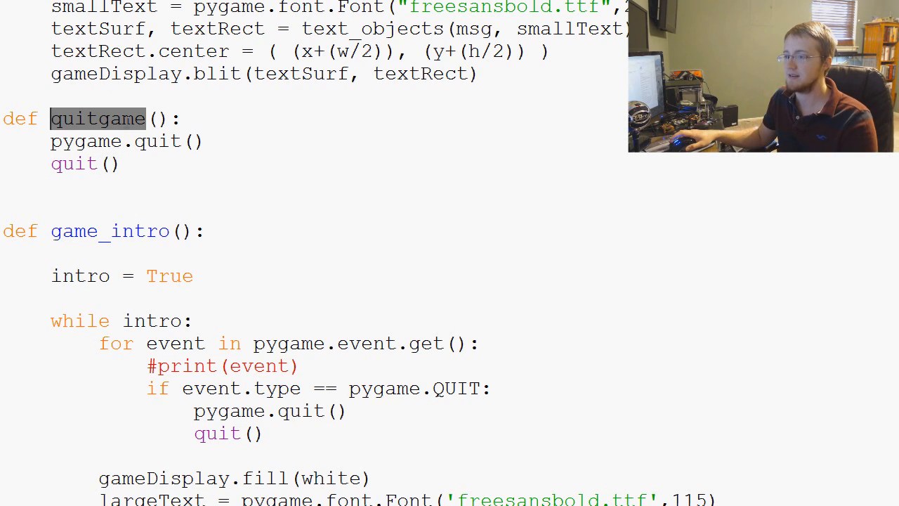
scroll("down", 3)
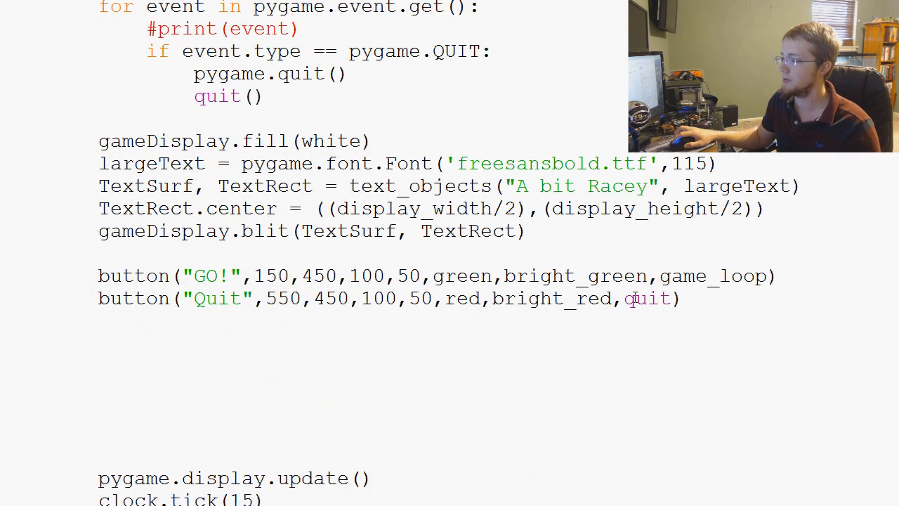
type("game")
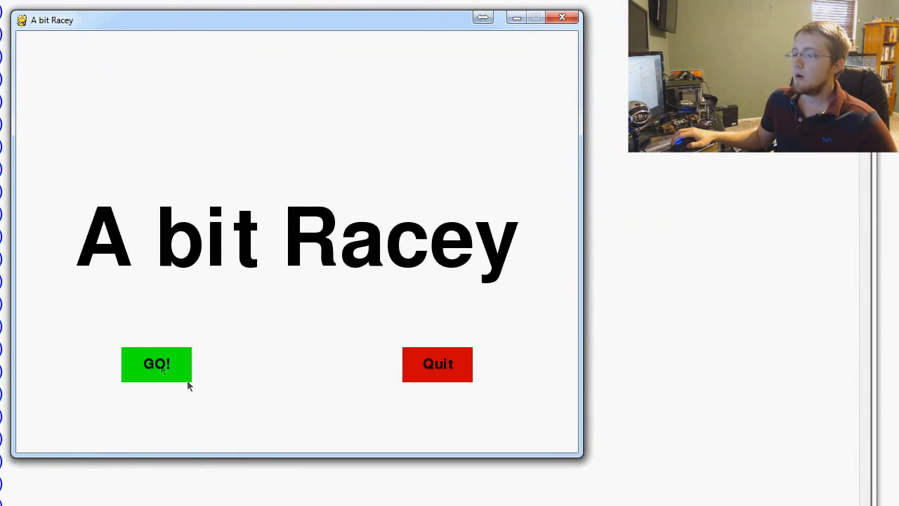
Start the race with GO!, then close the window and kill the running game
left_click(156, 364)
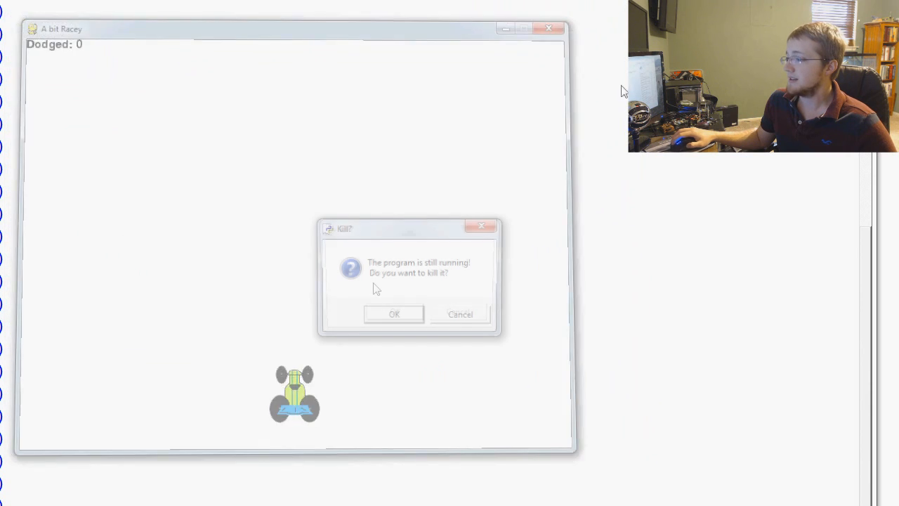
left_click(393, 314)
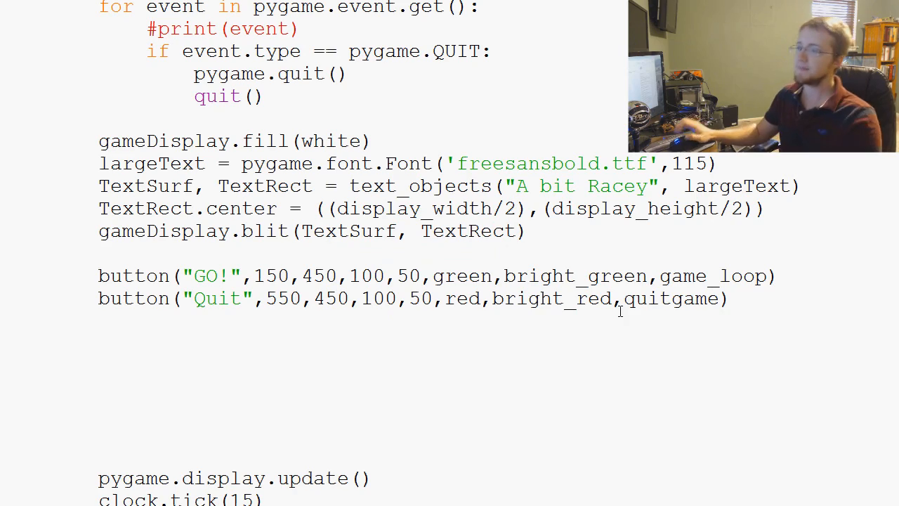
scroll("down", 3)
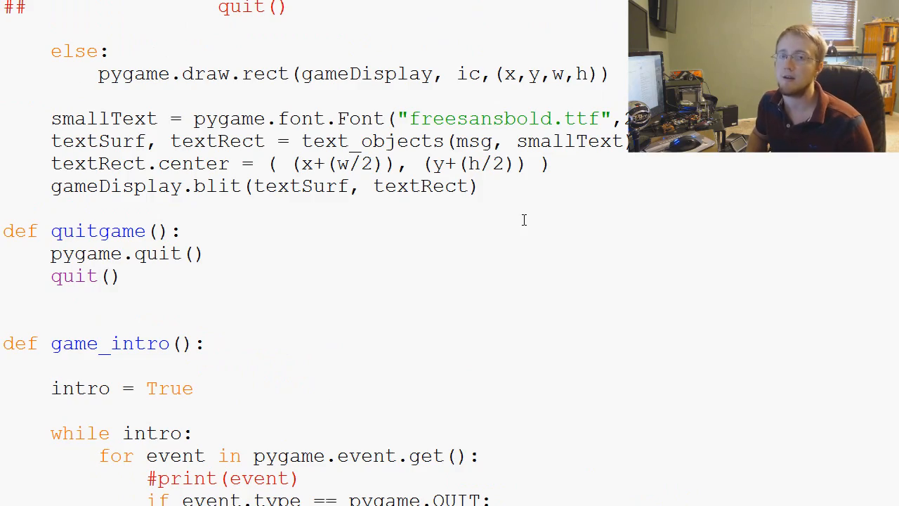
scroll("down", 3)
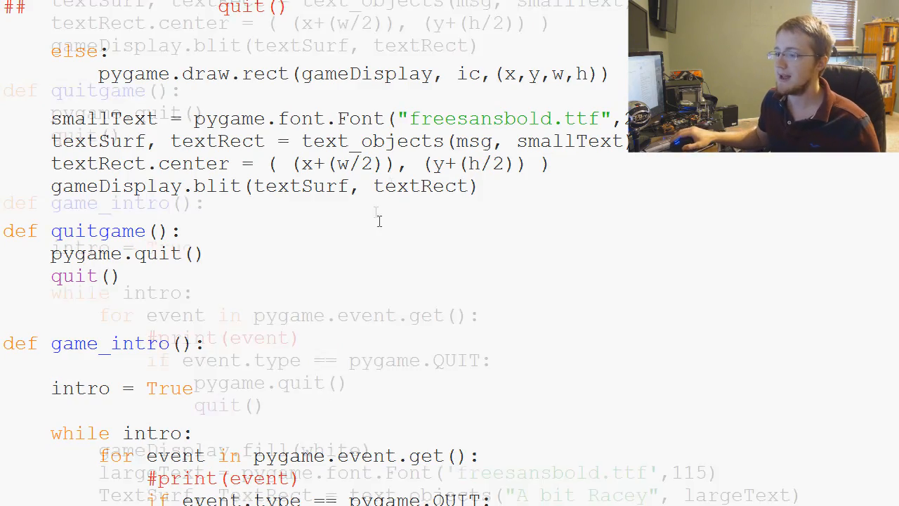